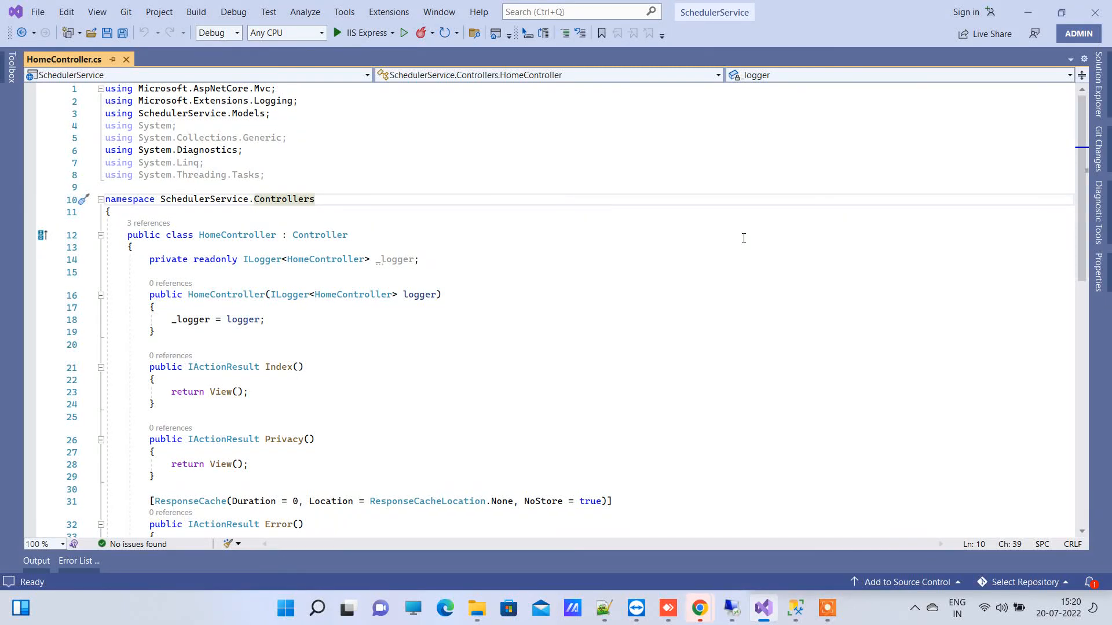
mouse_move(866, 162)
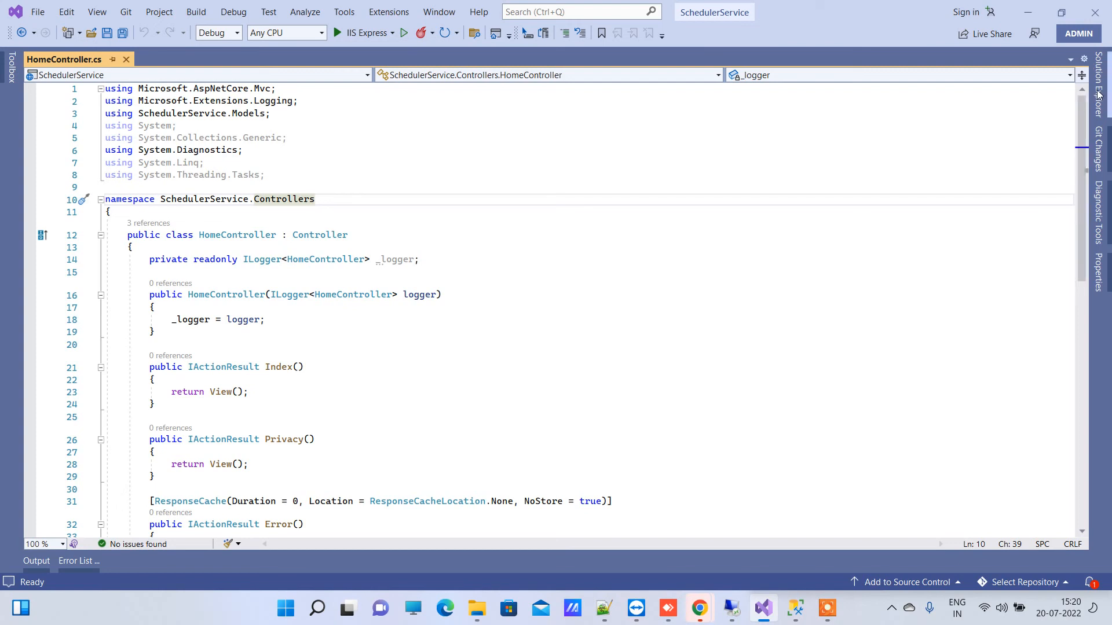
Bring up Solution Explorer and load SchedulerService.cs from the project's Models folder
left_click(1102, 110)
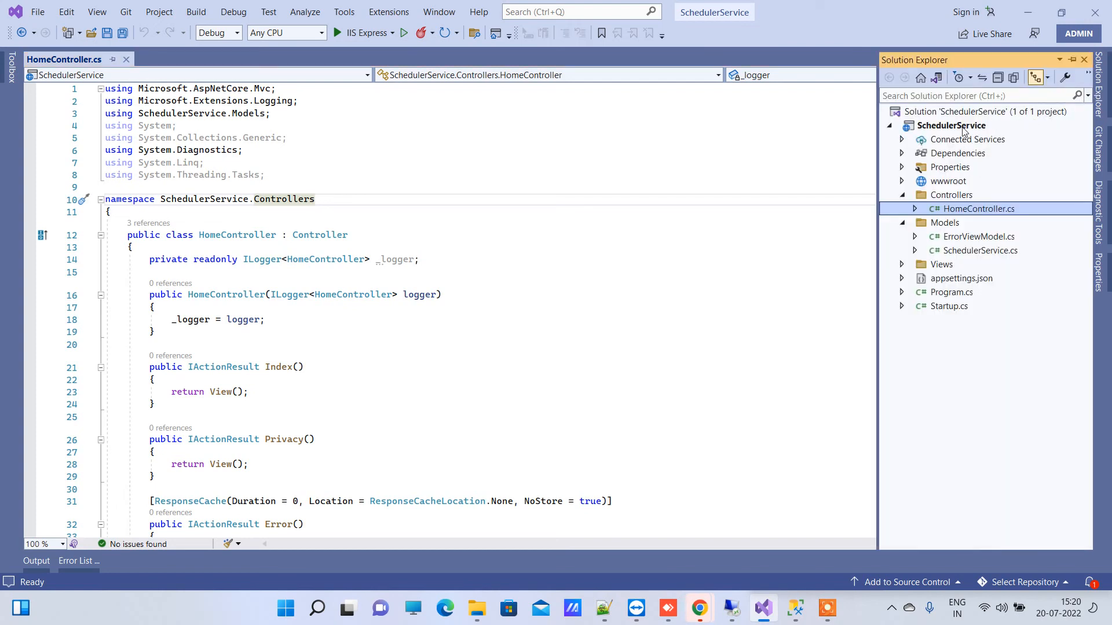
left_click(952, 125)
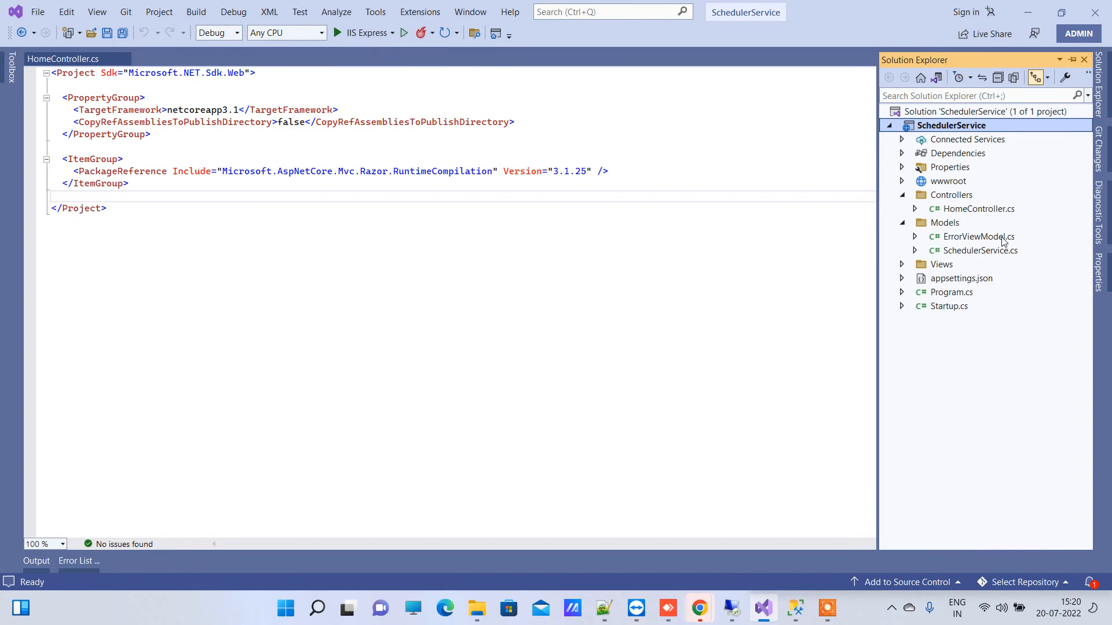
double_click(979, 250)
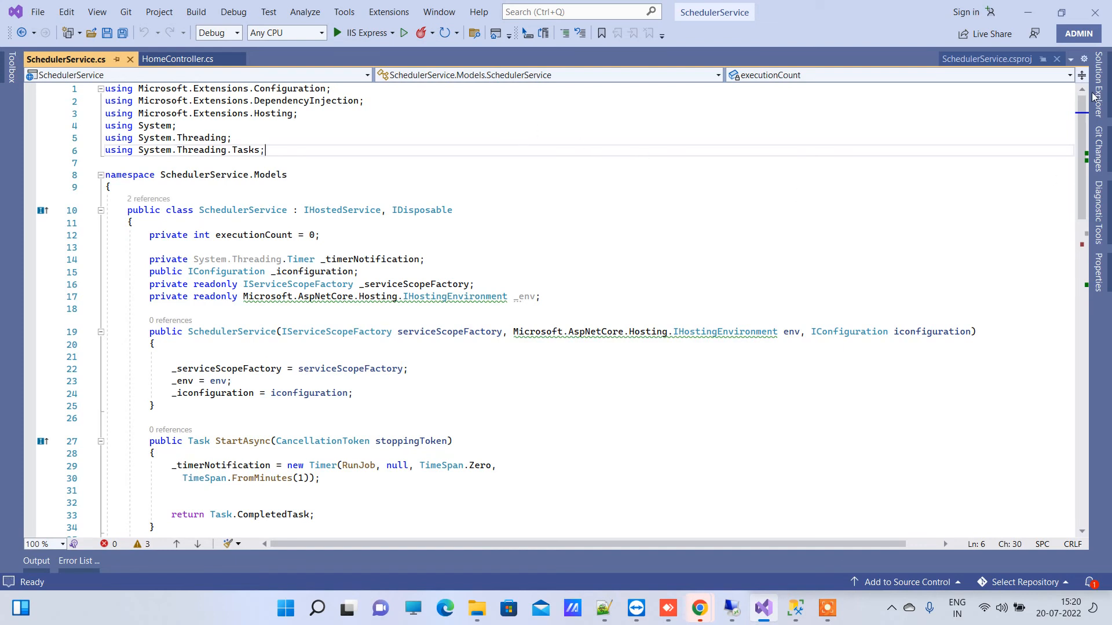
left_click(1098, 87)
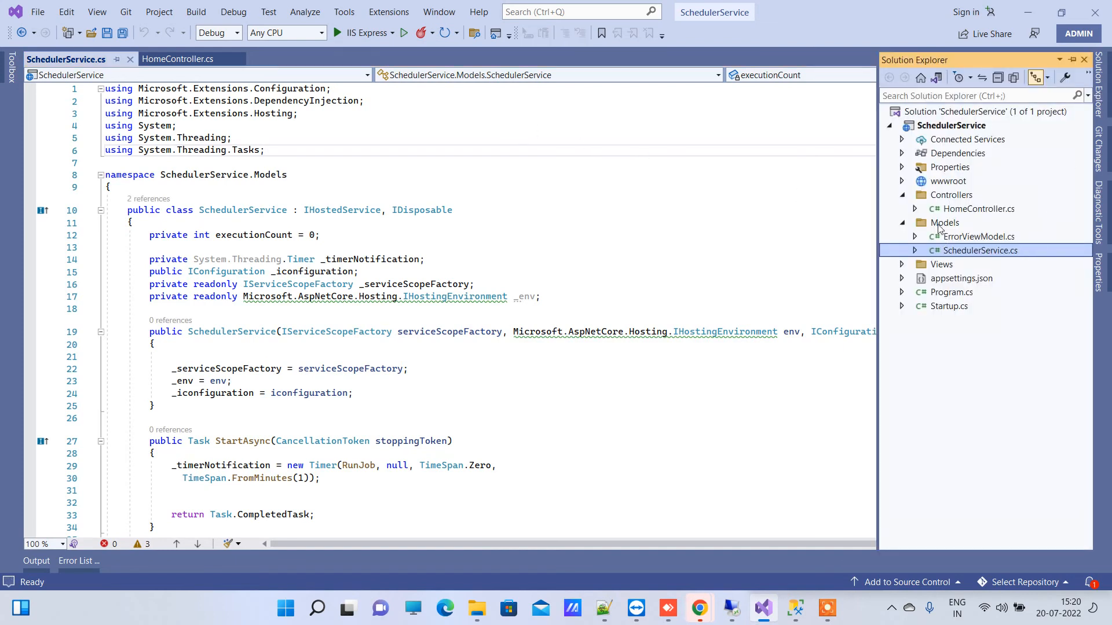
mouse_move(975, 245)
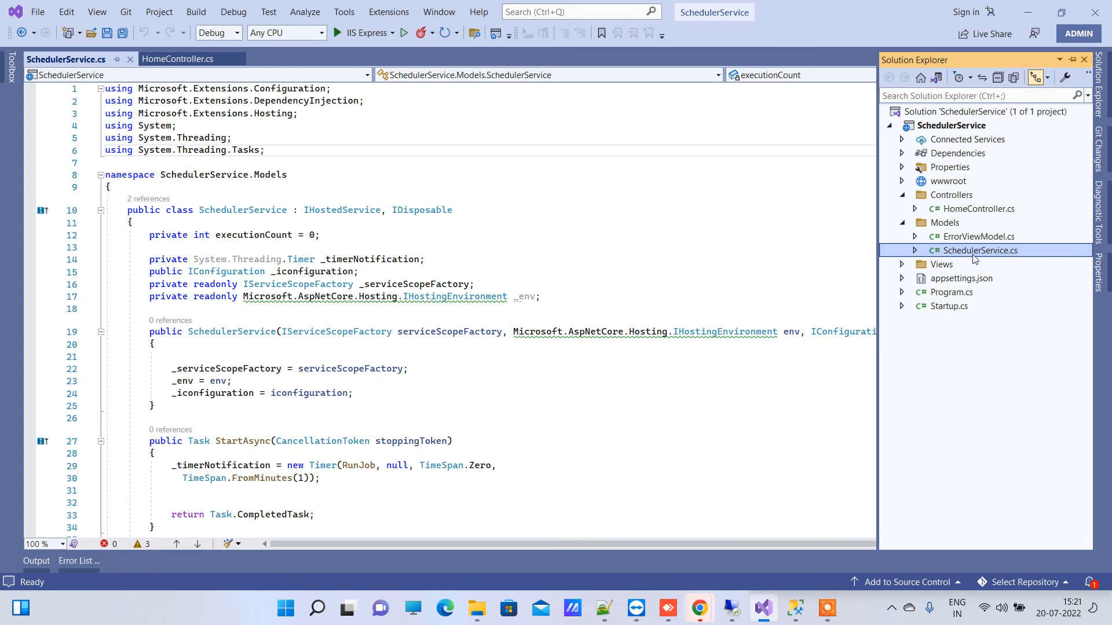
mouse_move(525, 188)
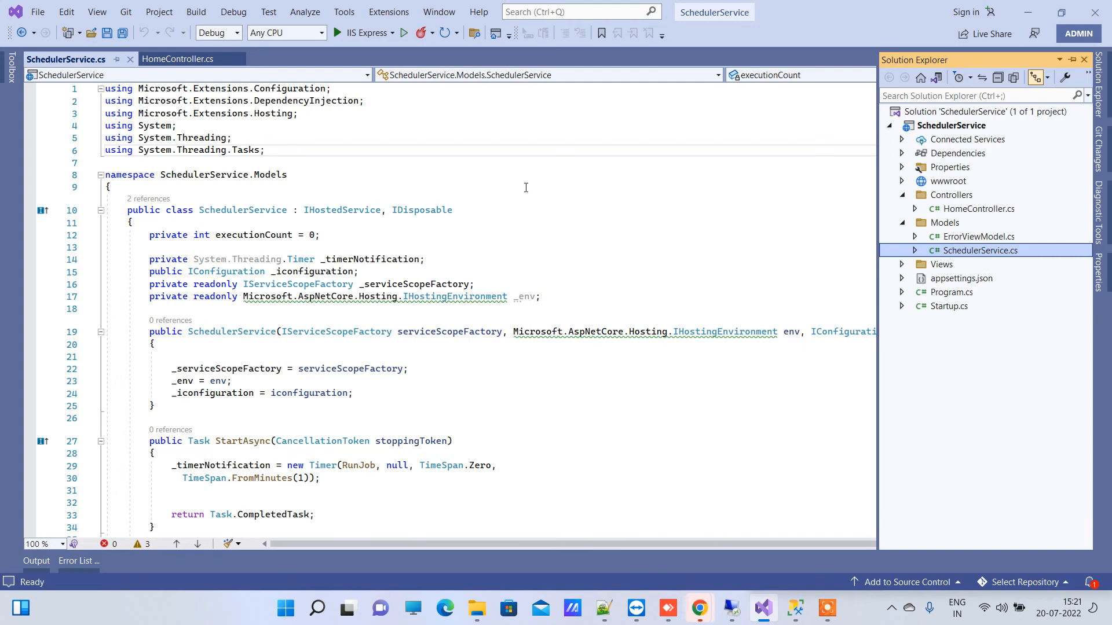
scroll("down", 3)
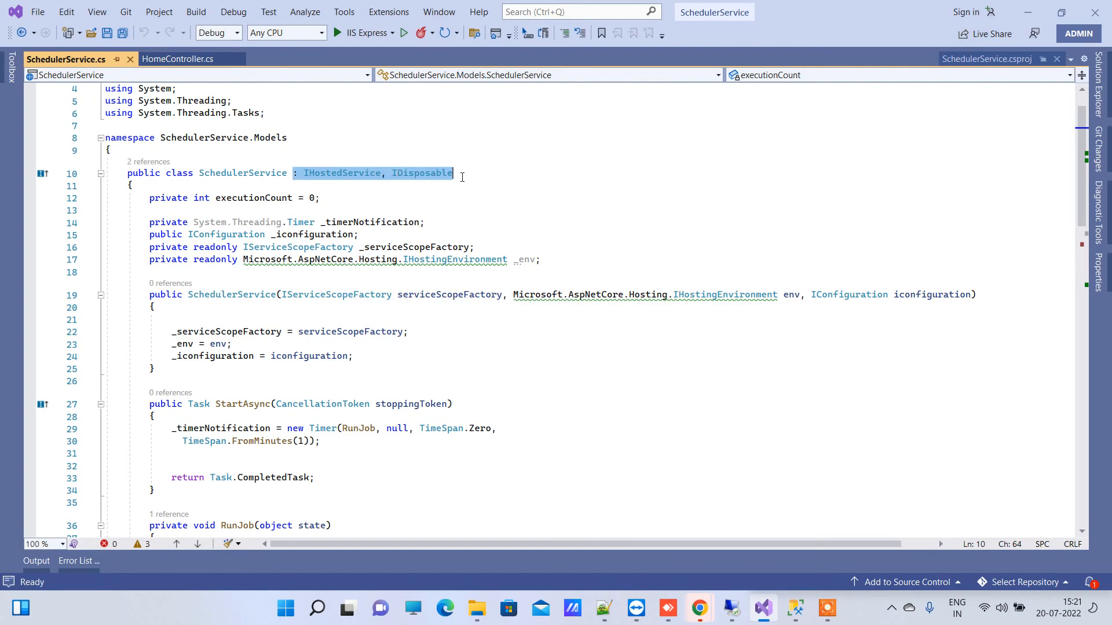
left_click(457, 173)
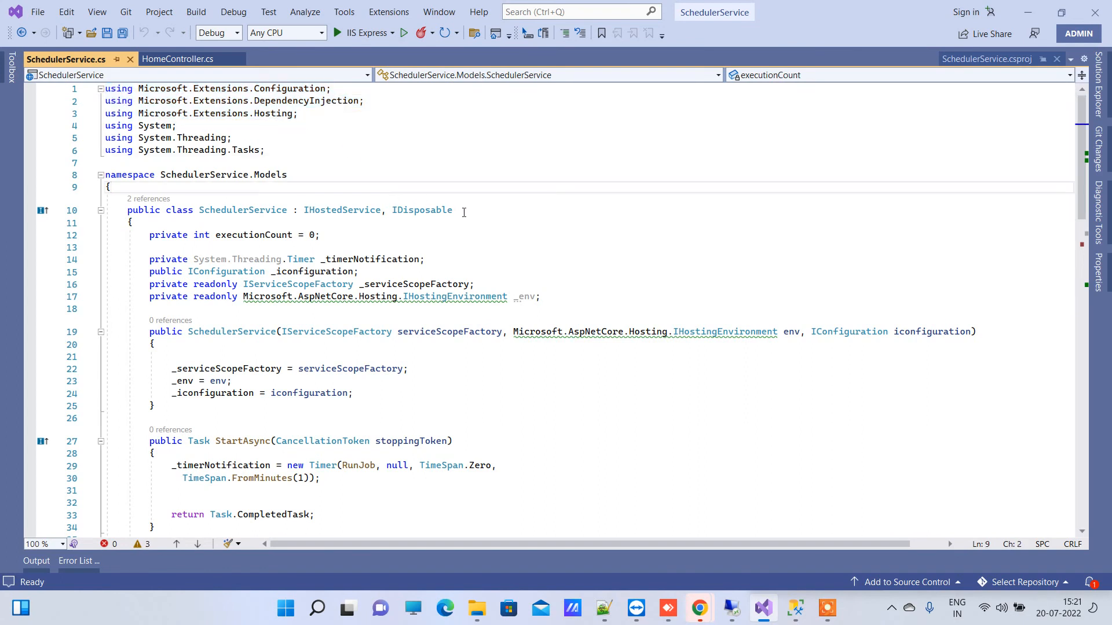
left_click_drag(291, 209, 453, 209)
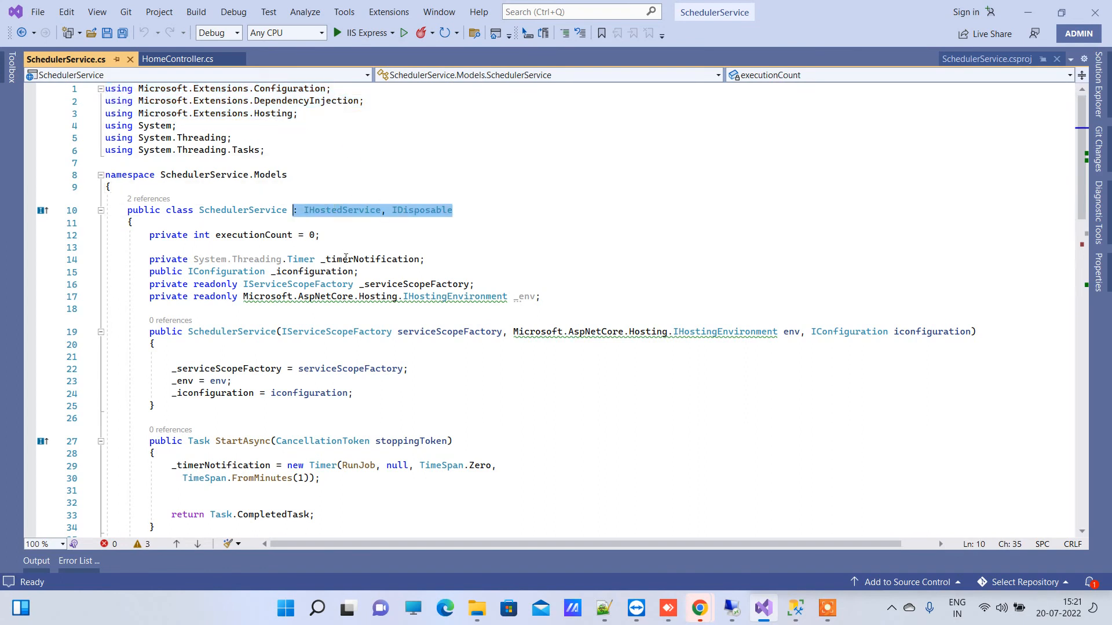
mouse_move(500, 213)
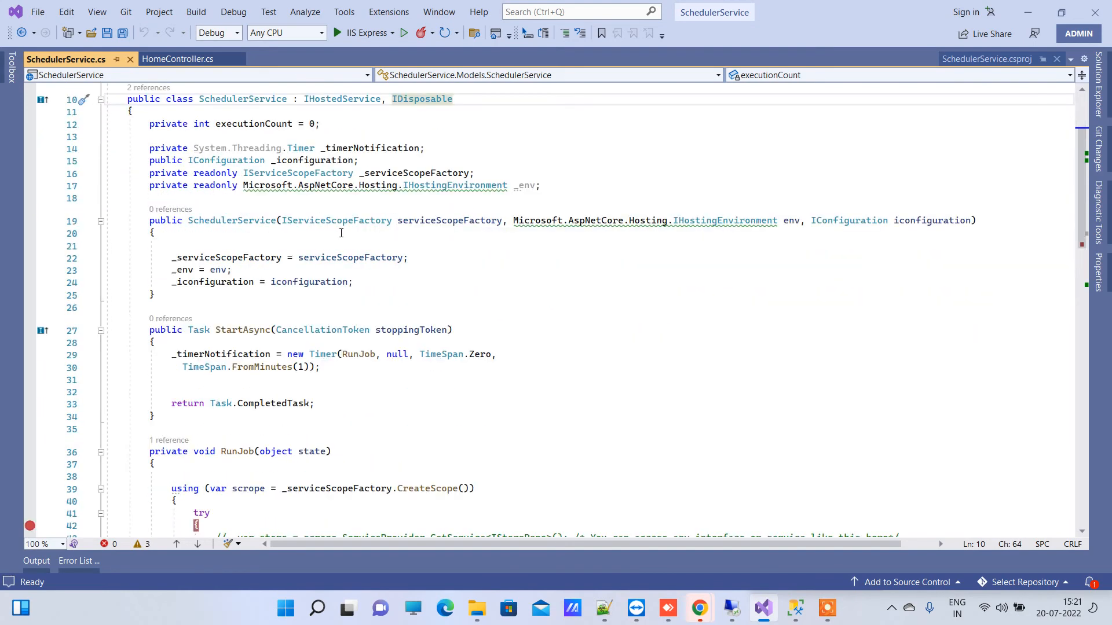
mouse_move(525, 262)
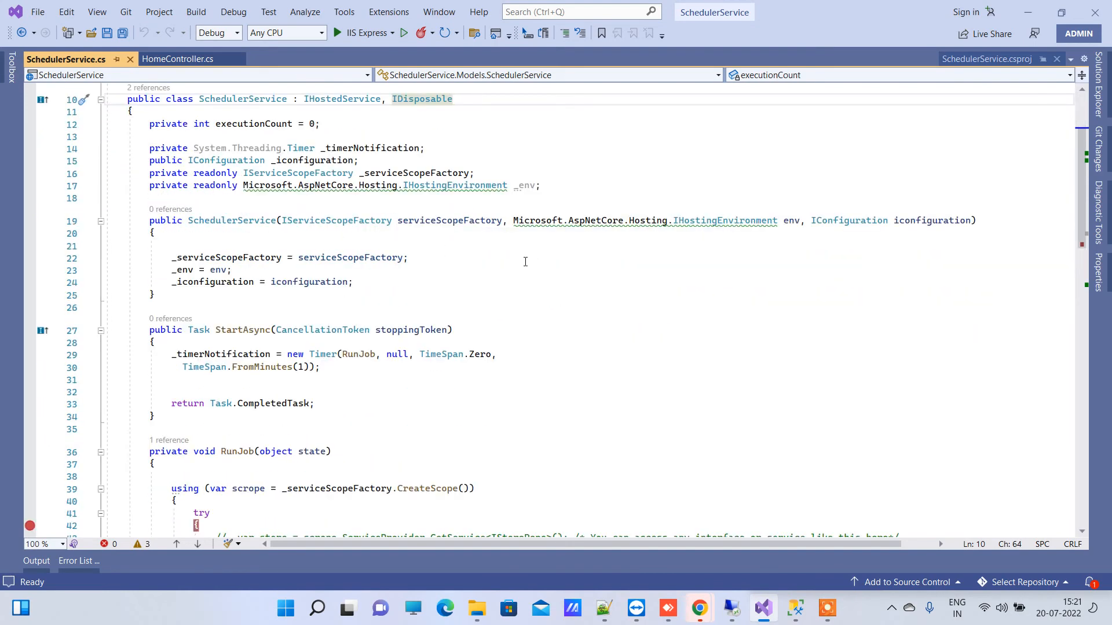
left_click(549, 186)
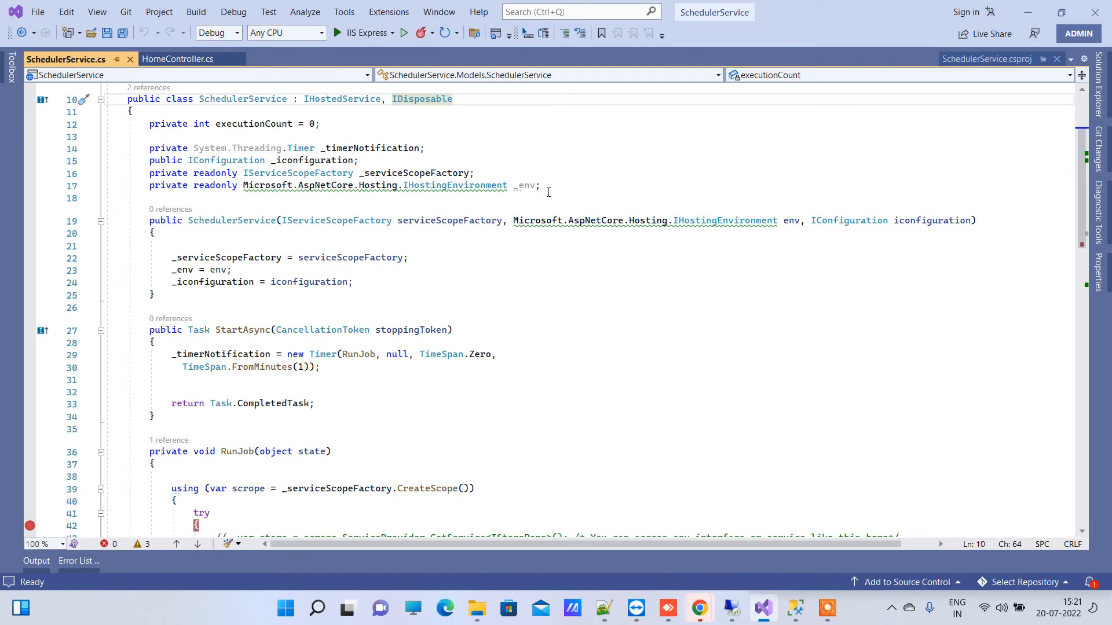
scroll("down", 3)
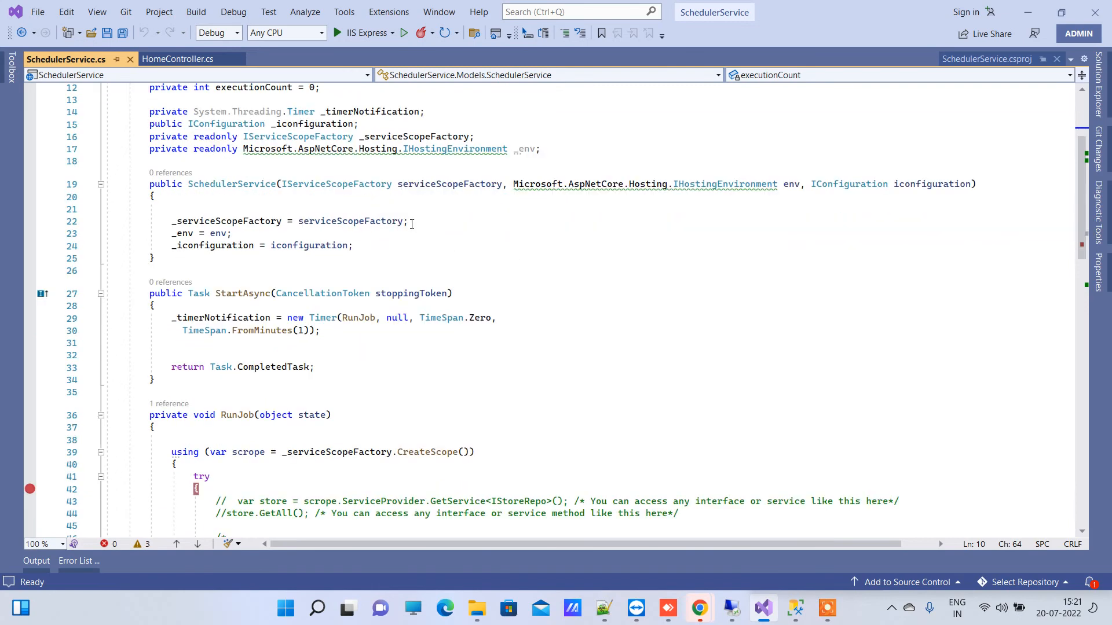
scroll("down", 3)
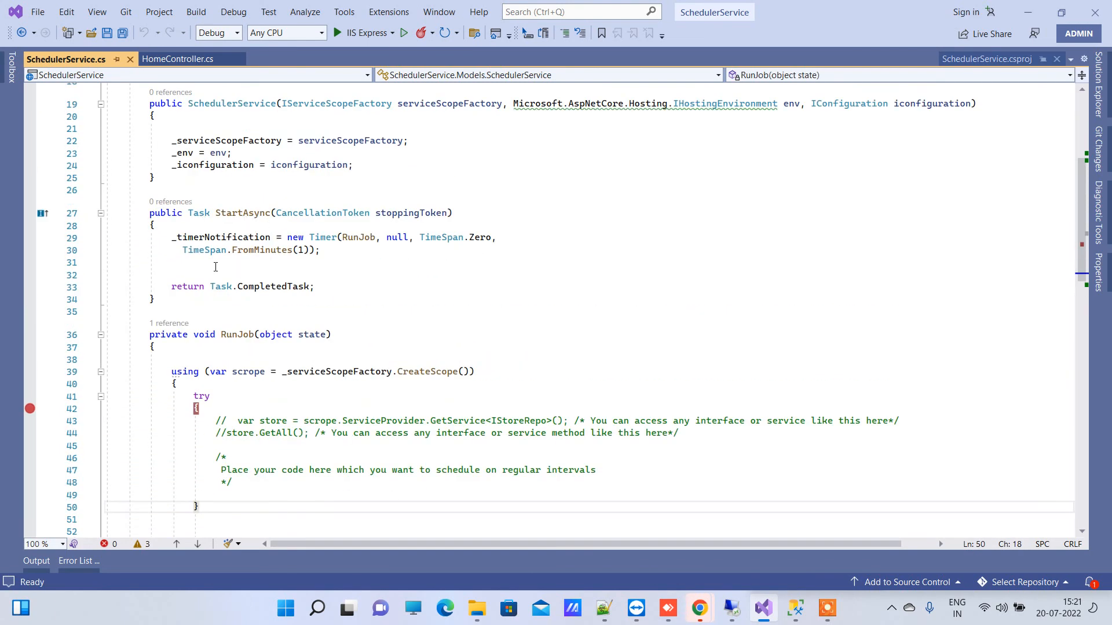
left_click_drag(171, 236, 320, 263)
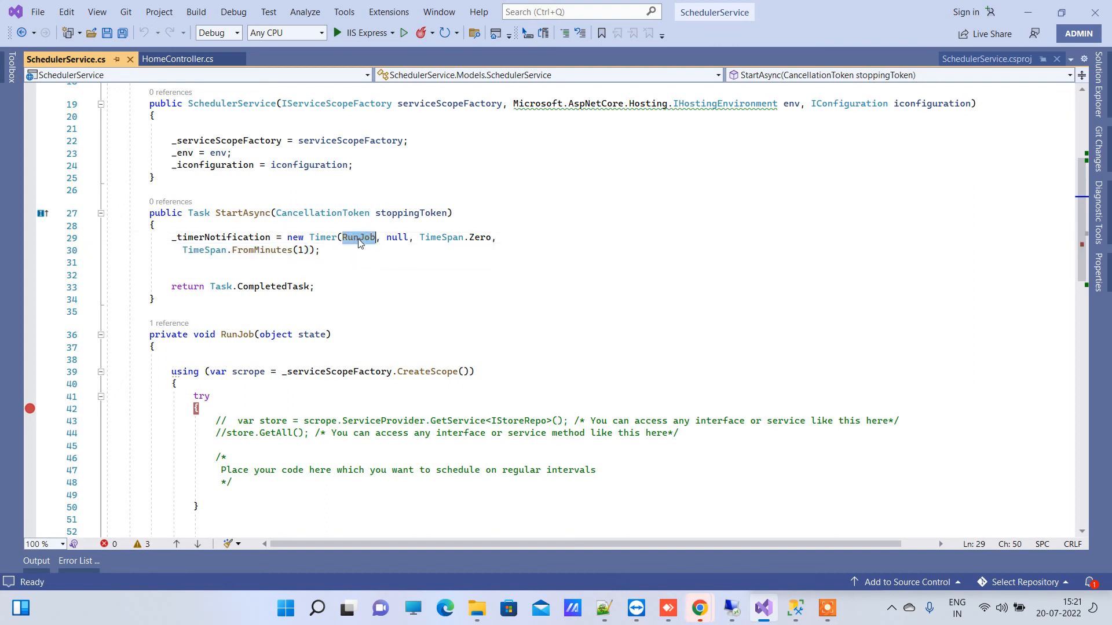
mouse_move(361, 241)
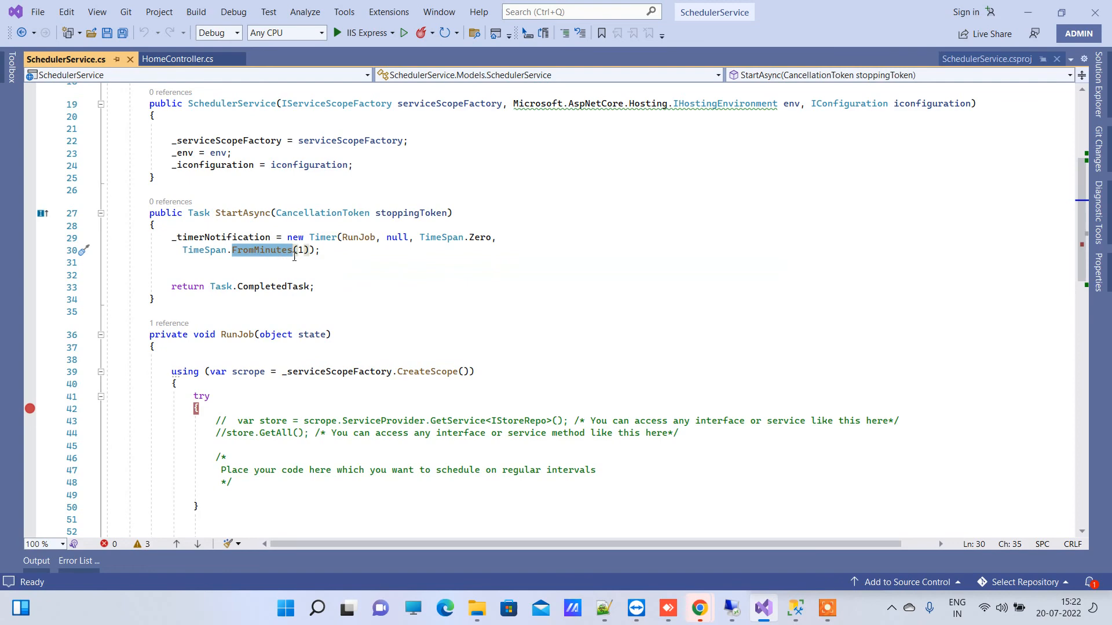
mouse_move(267, 258)
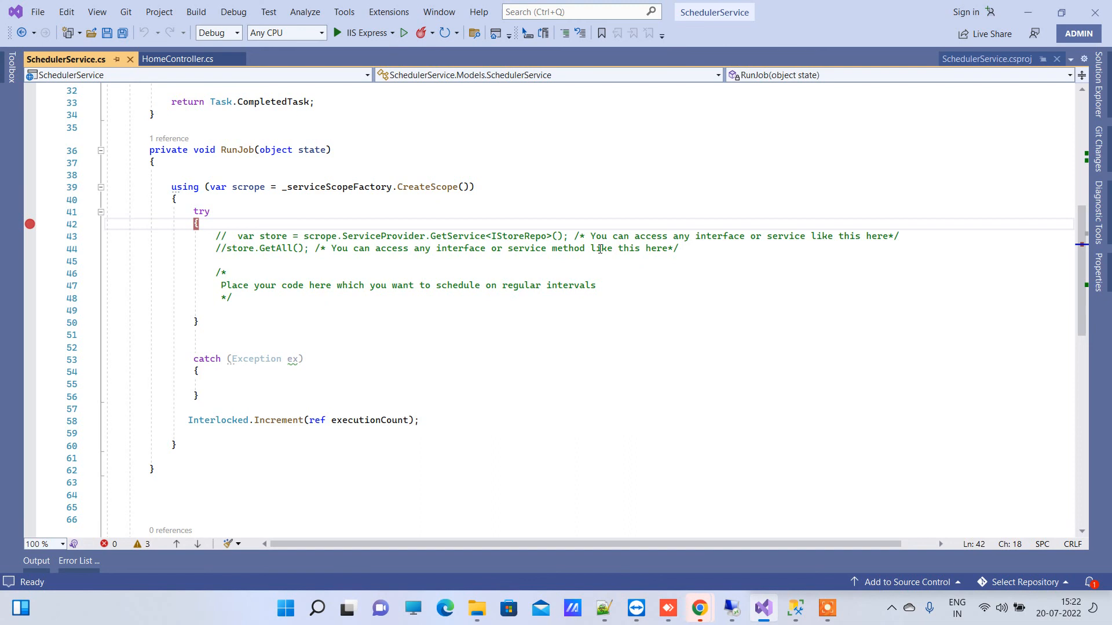
mouse_move(863, 183)
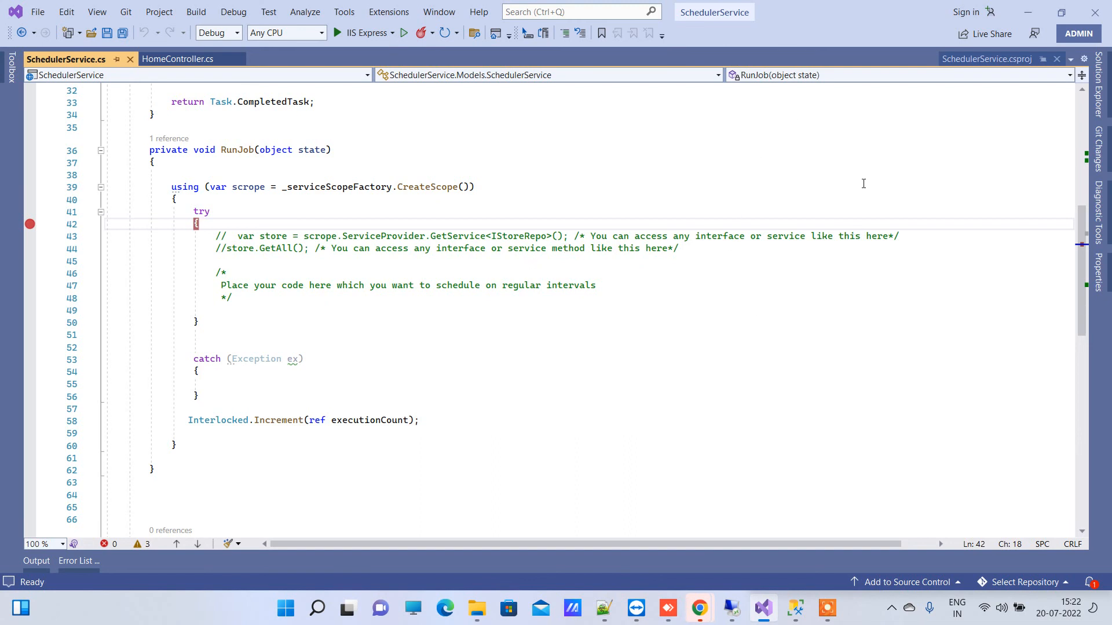
mouse_move(345, 269)
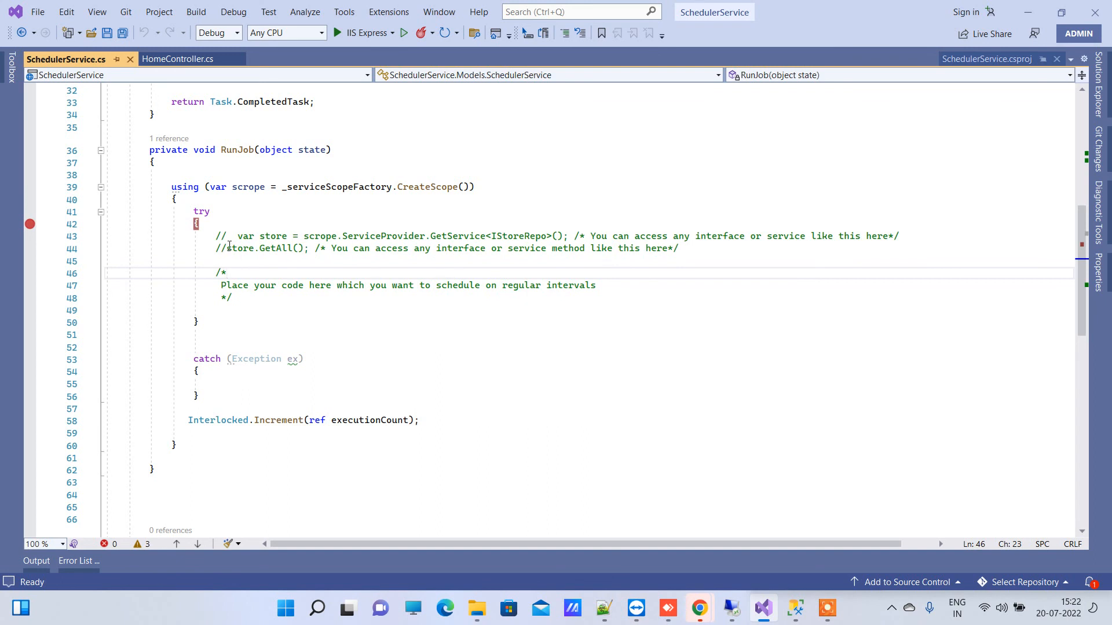
Review the RunJob method and its try block in SchedulerService.cs
left_click_drag(237, 236, 568, 237)
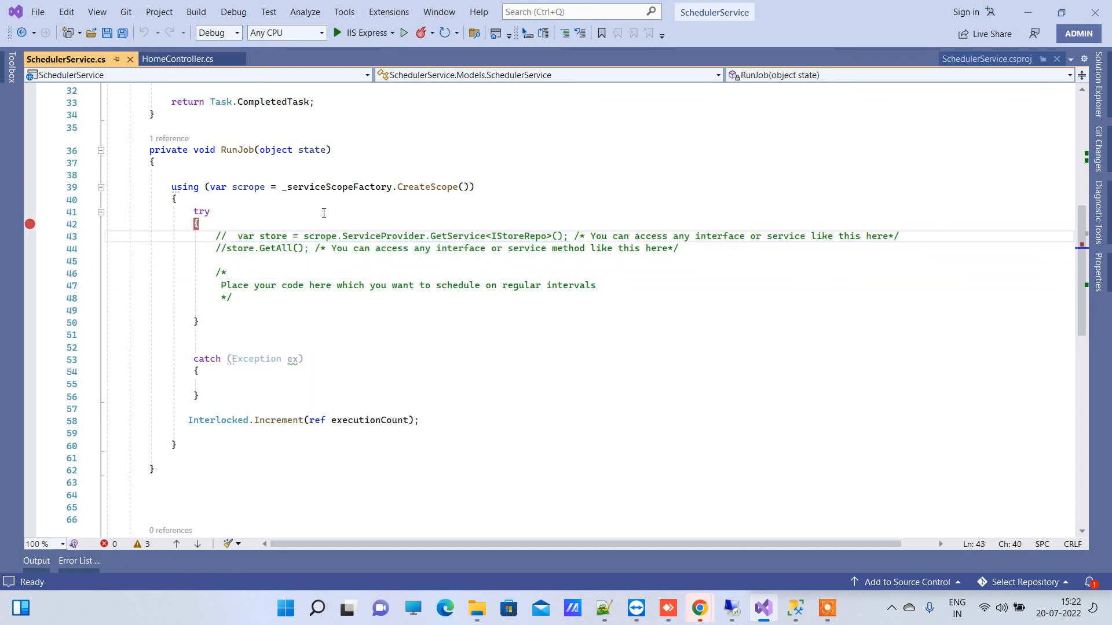
double_click(247, 188)
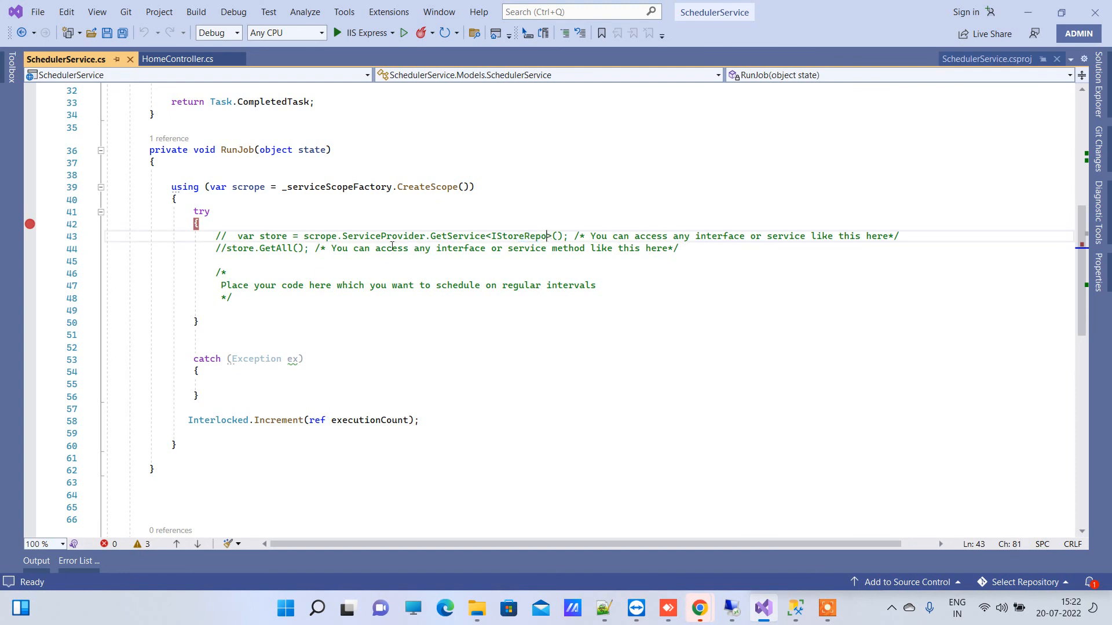
double_click(273, 237)
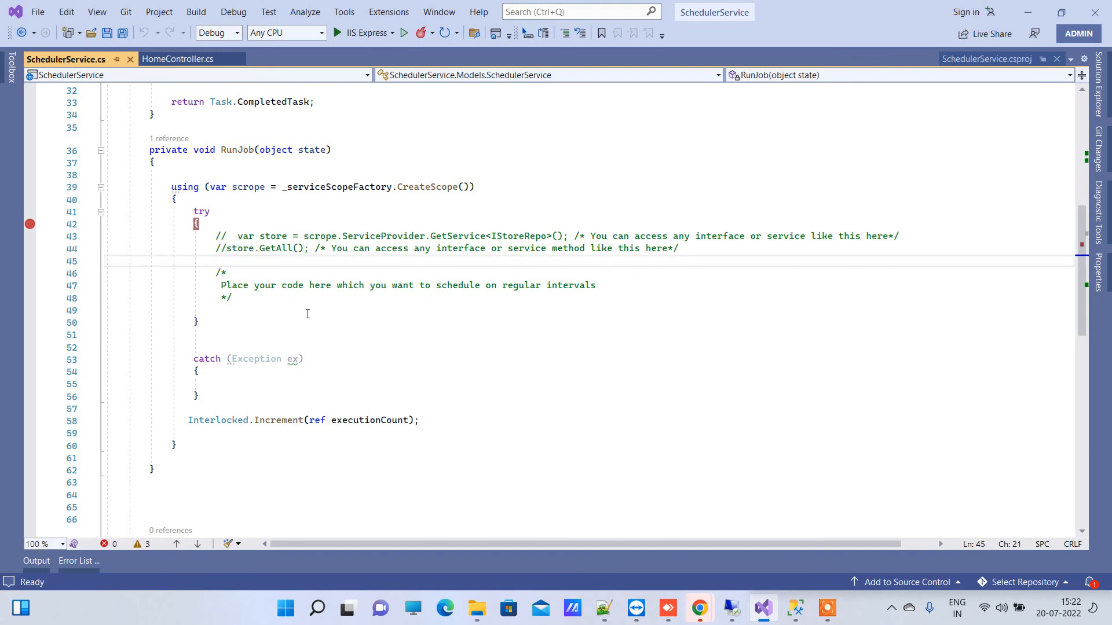
scroll("up", 3)
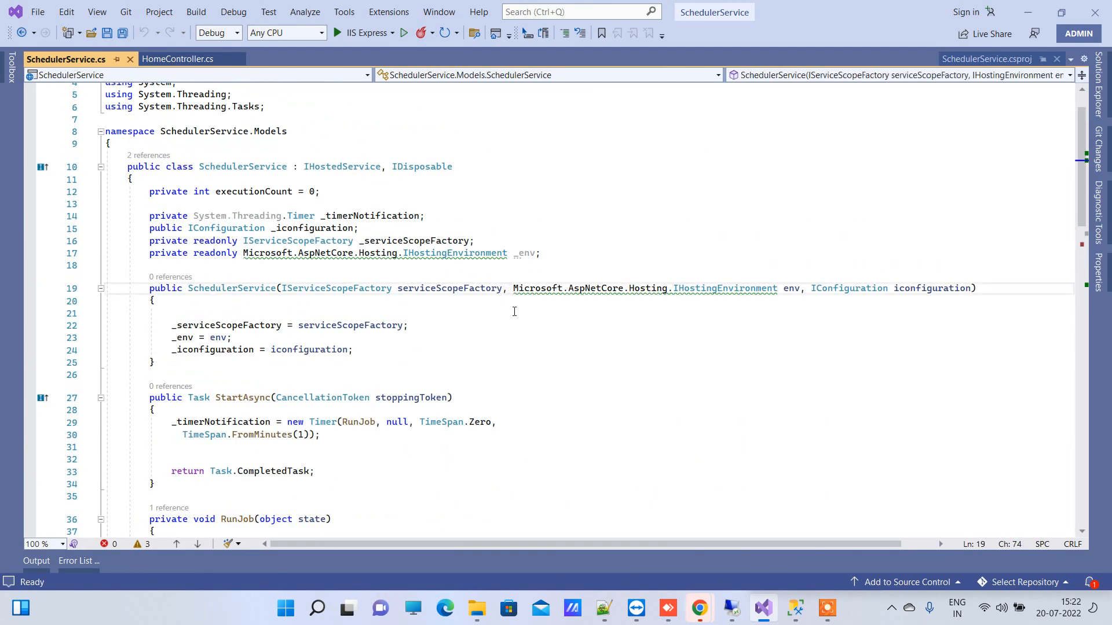
scroll("down", 3)
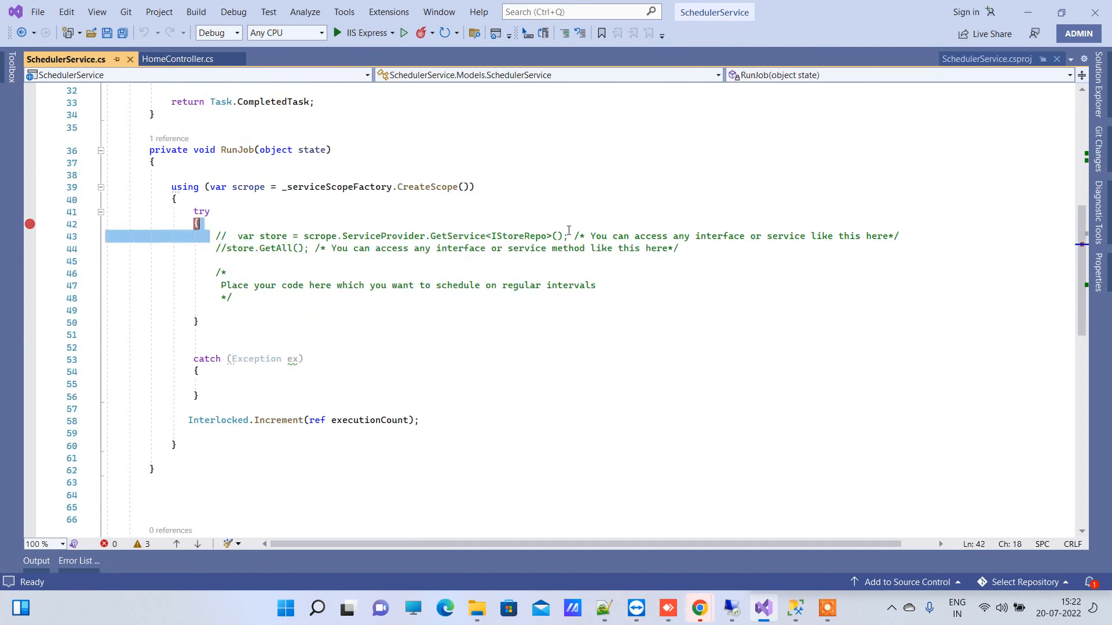
Highlight the commented scoped-service placeholder inside RunJob's try block
left_click(597, 285)
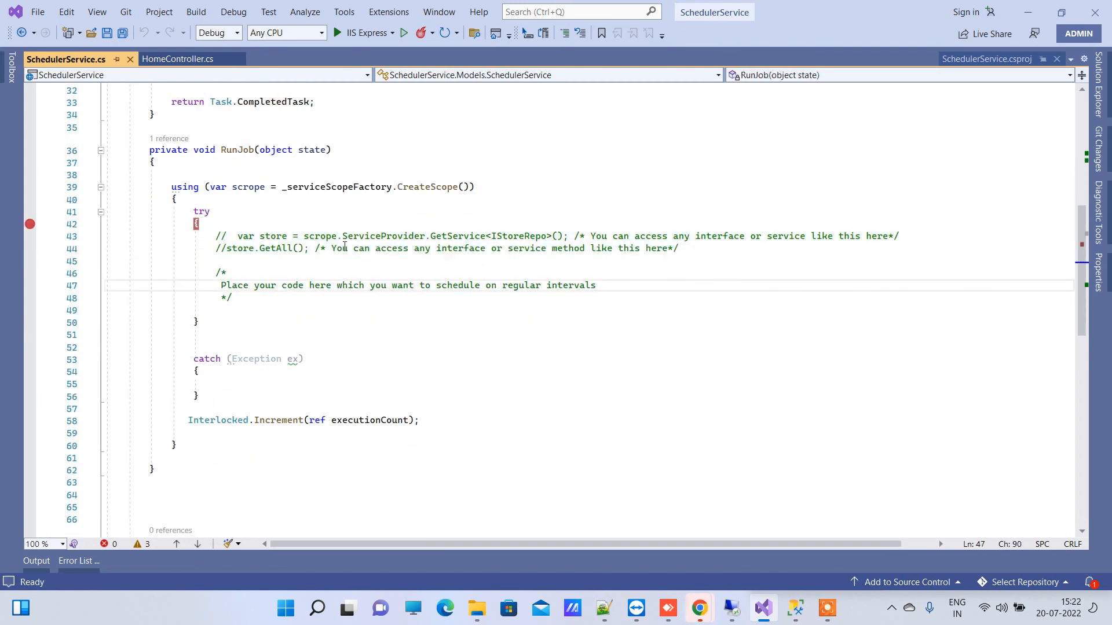
left_click_drag(216, 236, 231, 298)
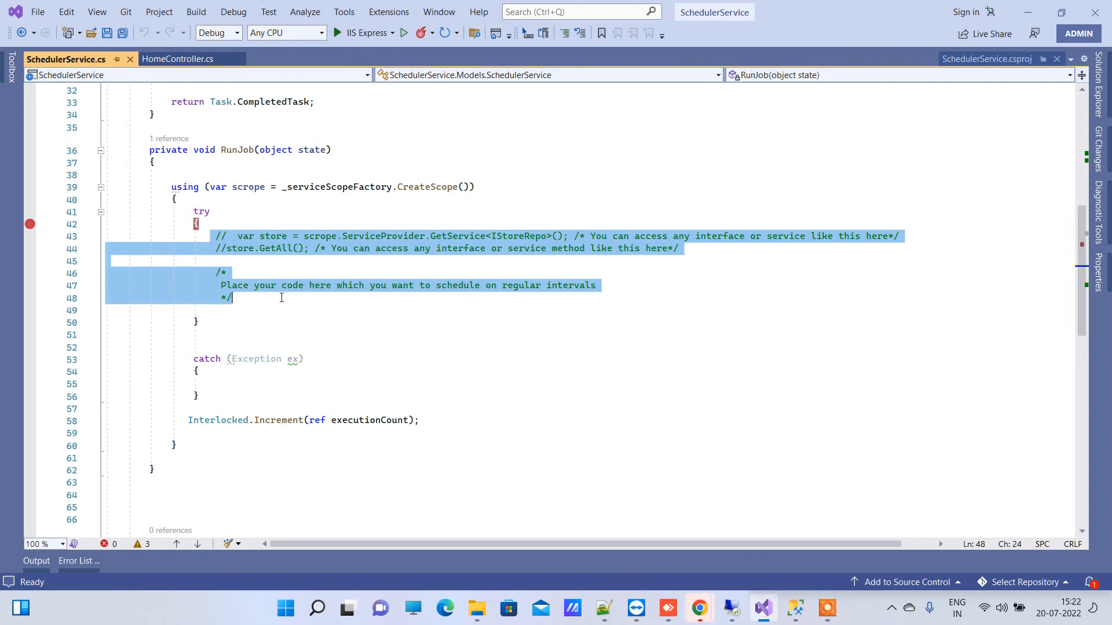
left_click(274, 197)
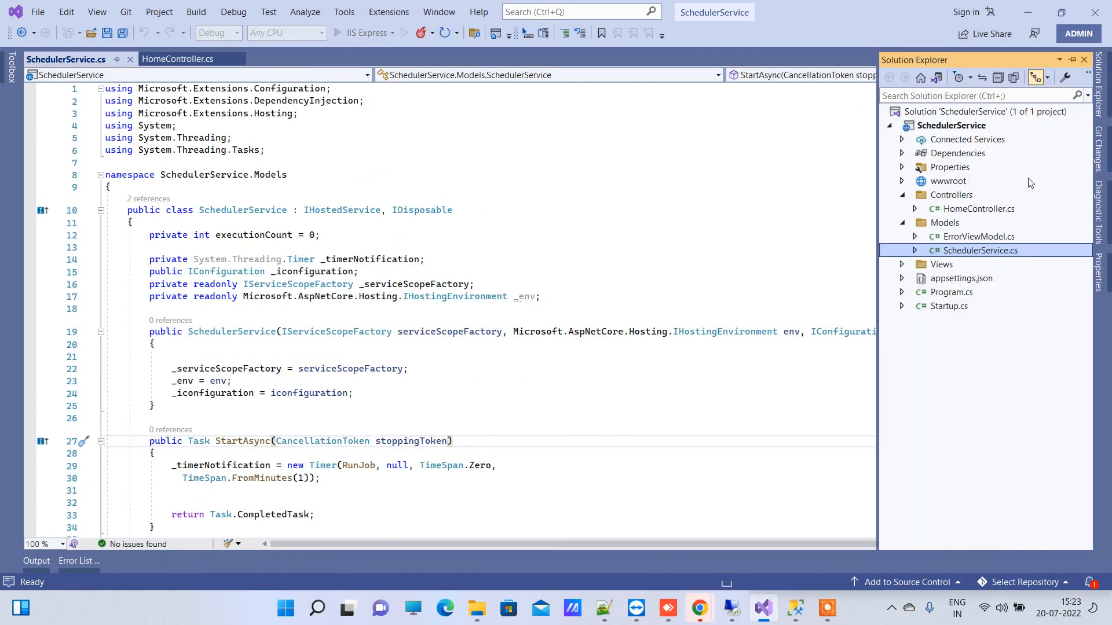
Show services.AddHostedService<SchedulerService>() in Startup.cs ConfigureServices
double_click(950, 305)
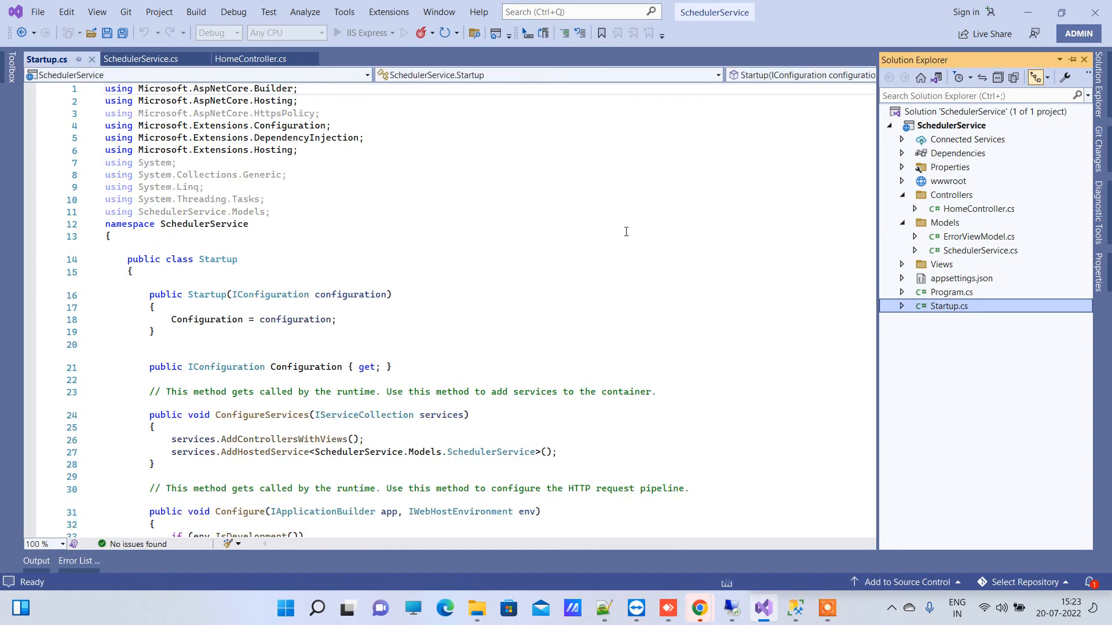
left_click(334, 32)
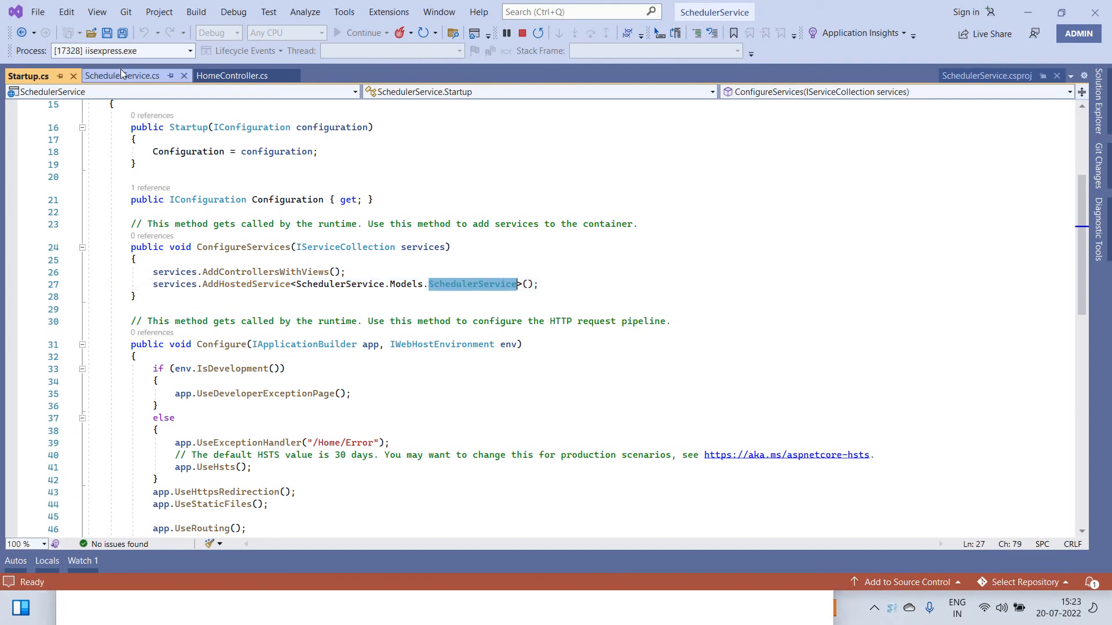
Glance at HomeController.cs and return to SchedulerService.cs
left_click(123, 76)
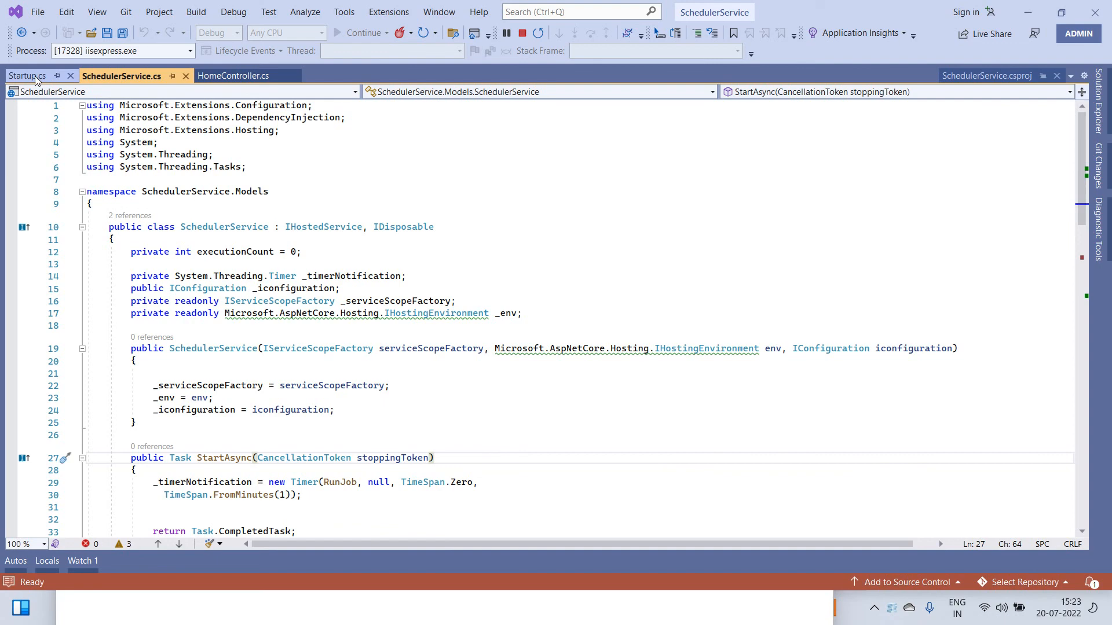
left_click(230, 76)
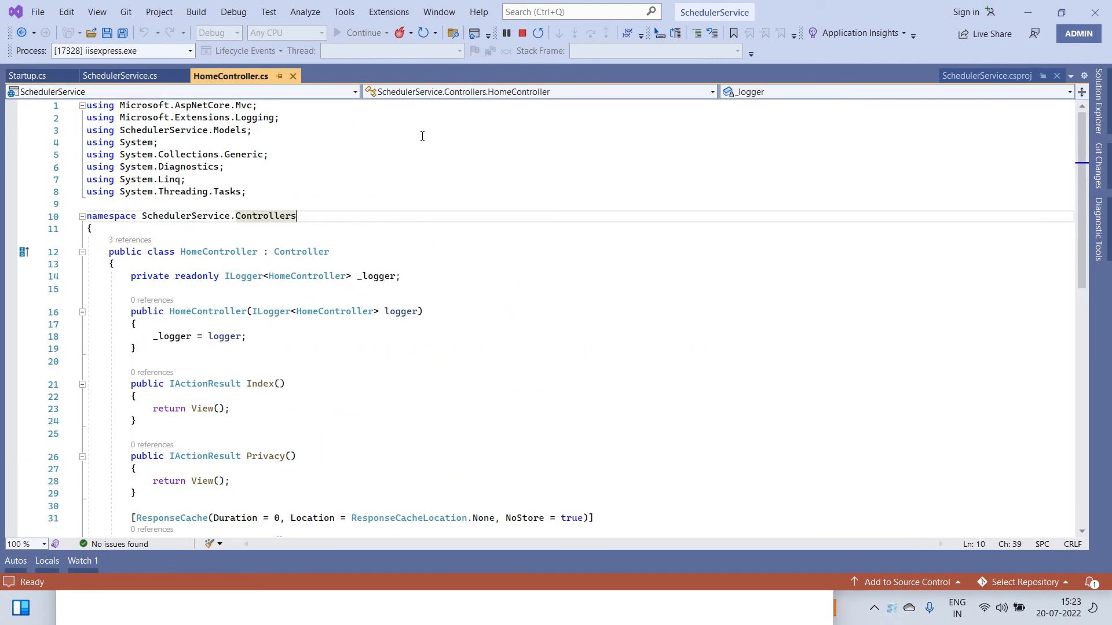
scroll("down", 3)
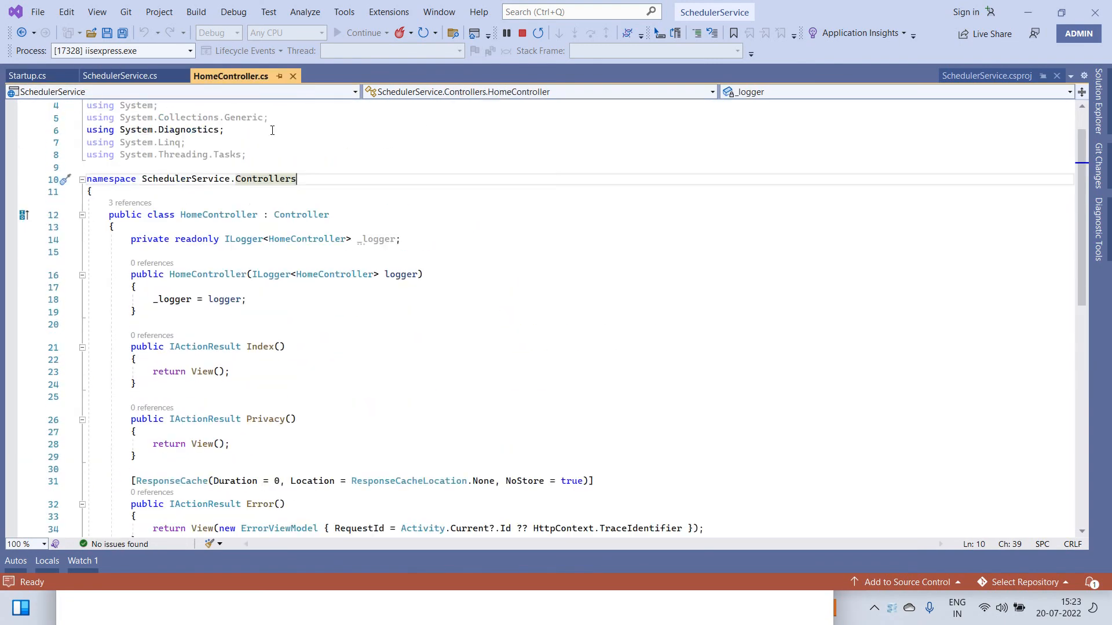
left_click(121, 76)
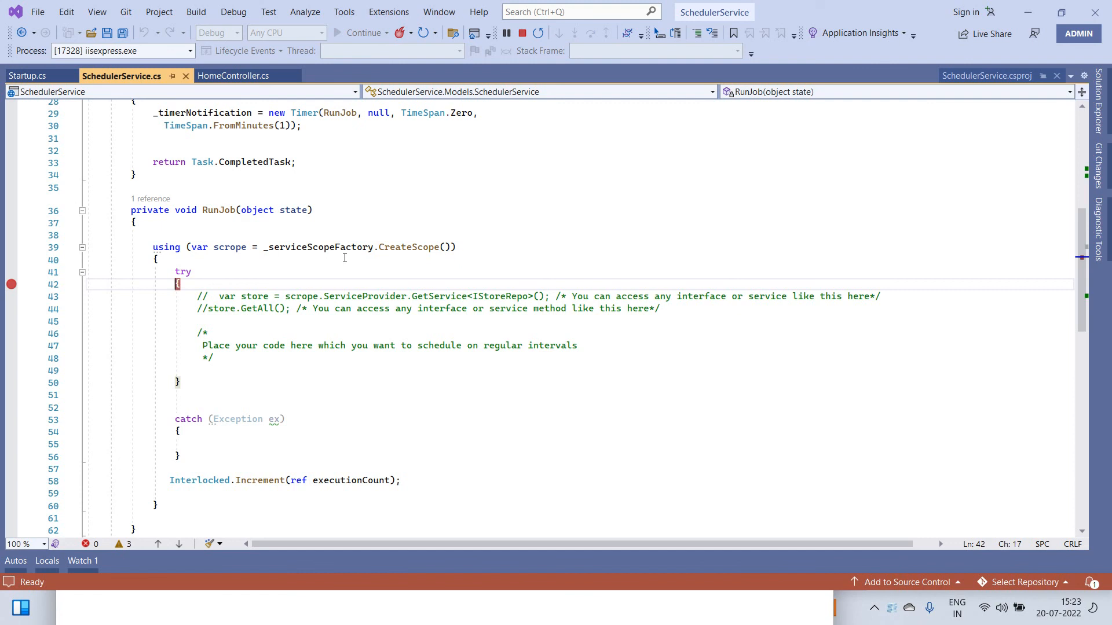
mouse_move(423, 227)
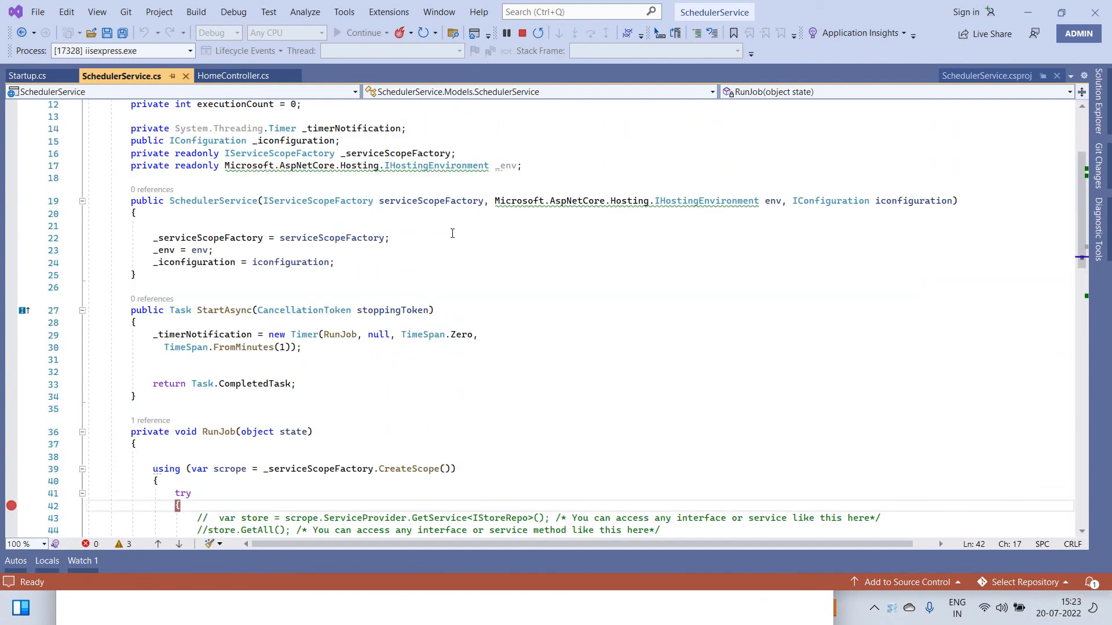
mouse_move(457, 222)
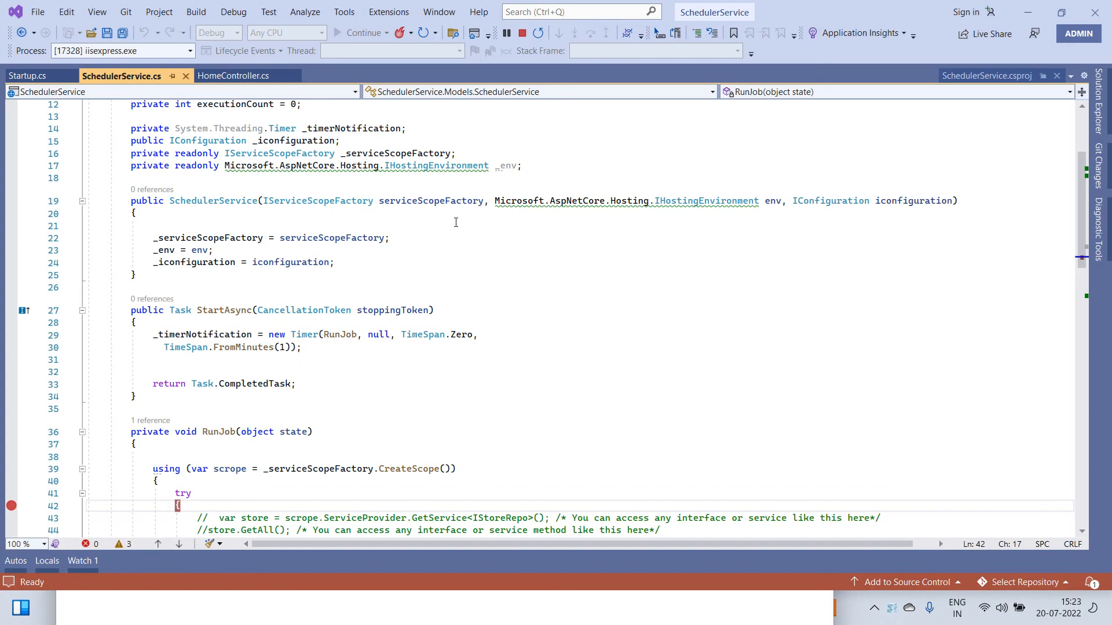
Scroll to StartAsync's one-minute timer and the RunJob method with its breakpoint
scroll("down", 3)
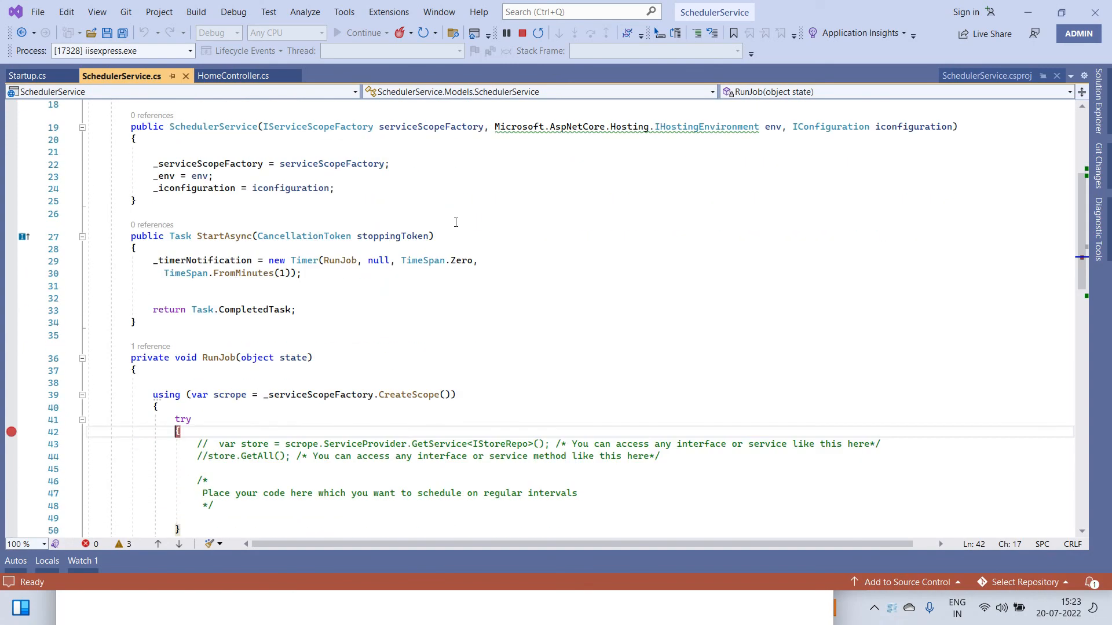
scroll("down", 3)
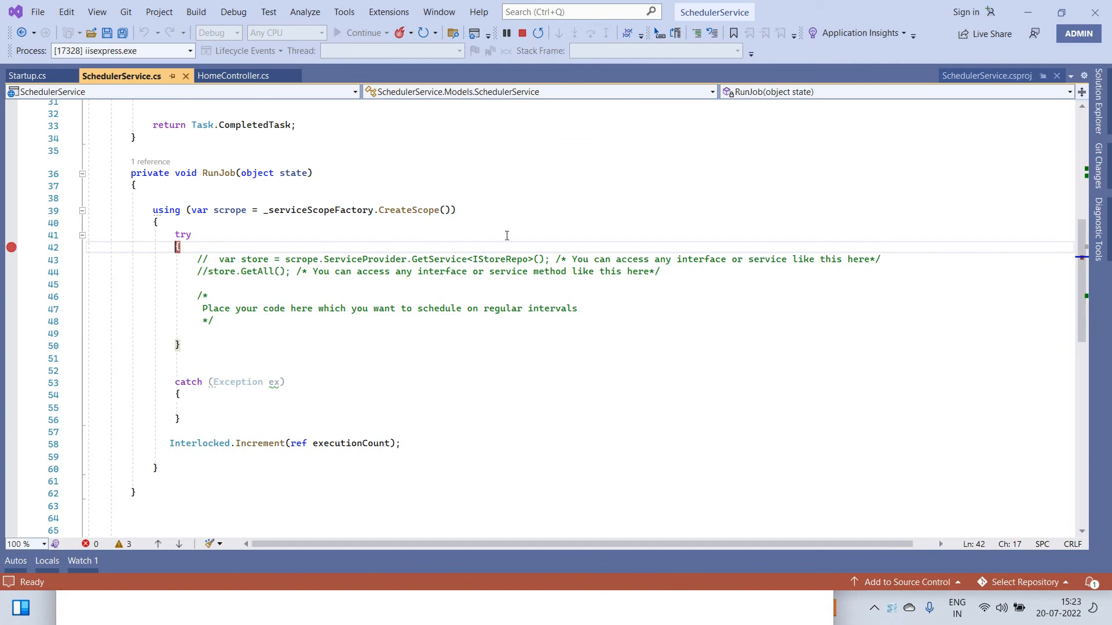
scroll("up", 3)
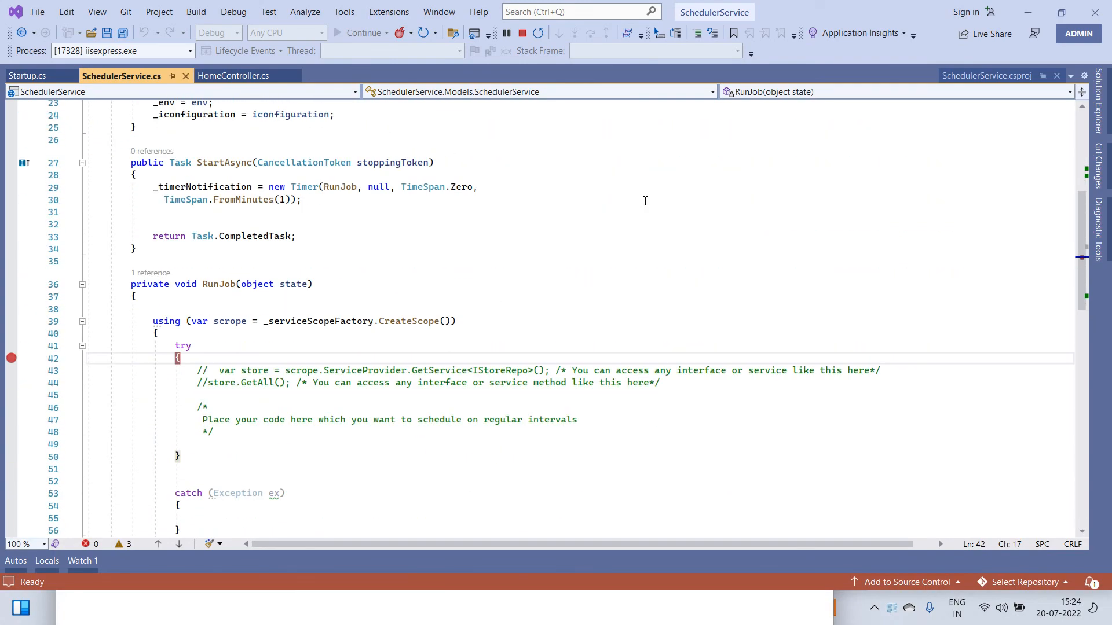
mouse_move(635, 184)
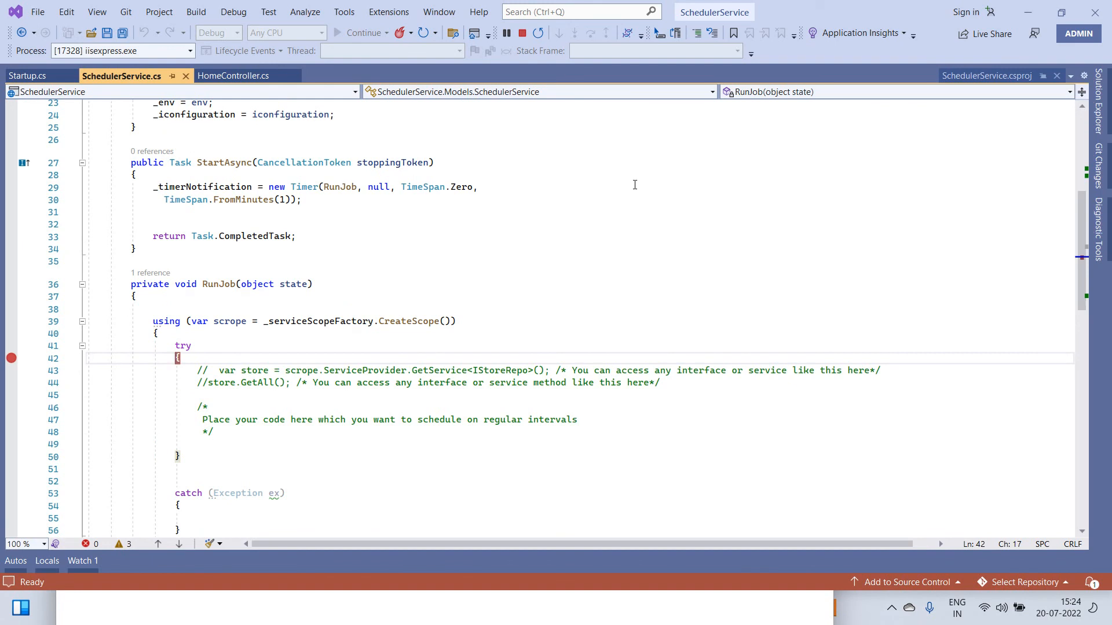
mouse_move(529, 203)
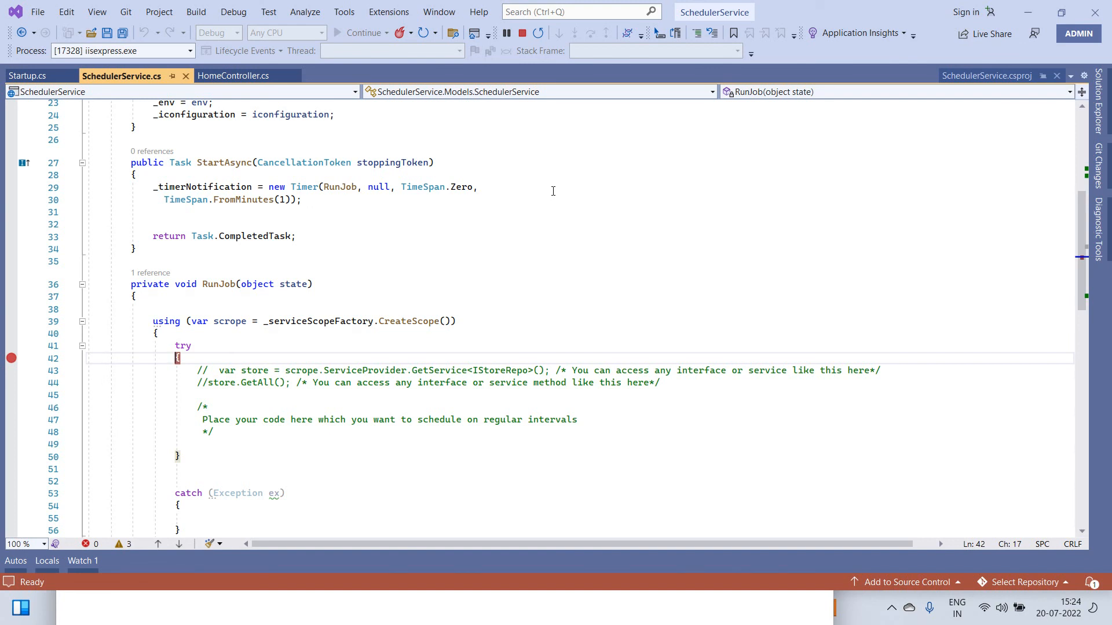
mouse_move(550, 196)
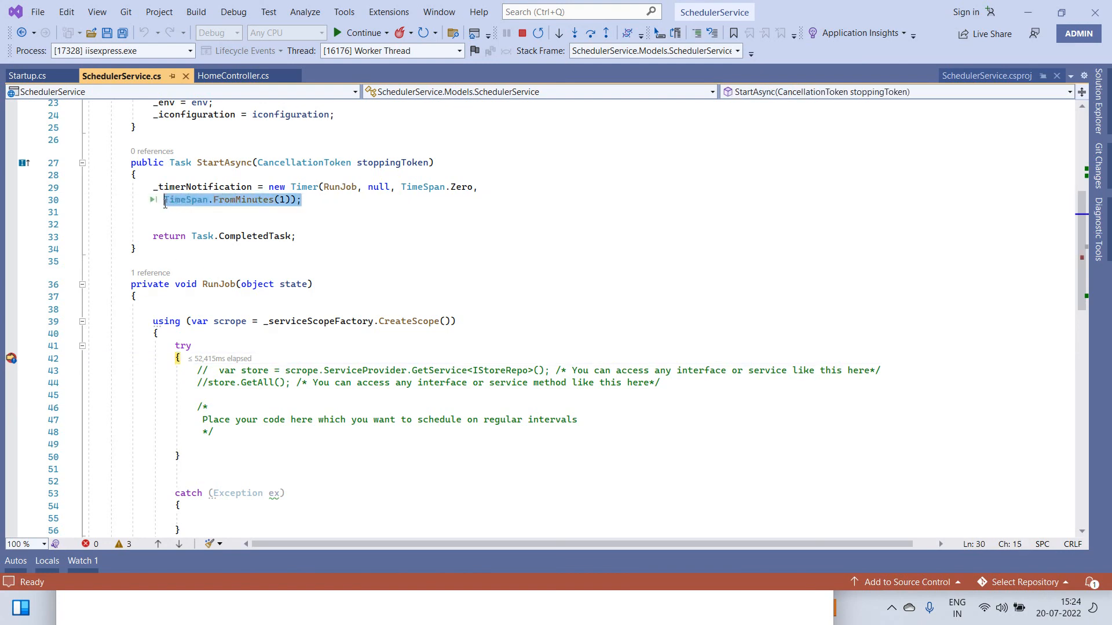
Scroll through the paused SchedulerService code before switching to the browser
scroll("down", 3)
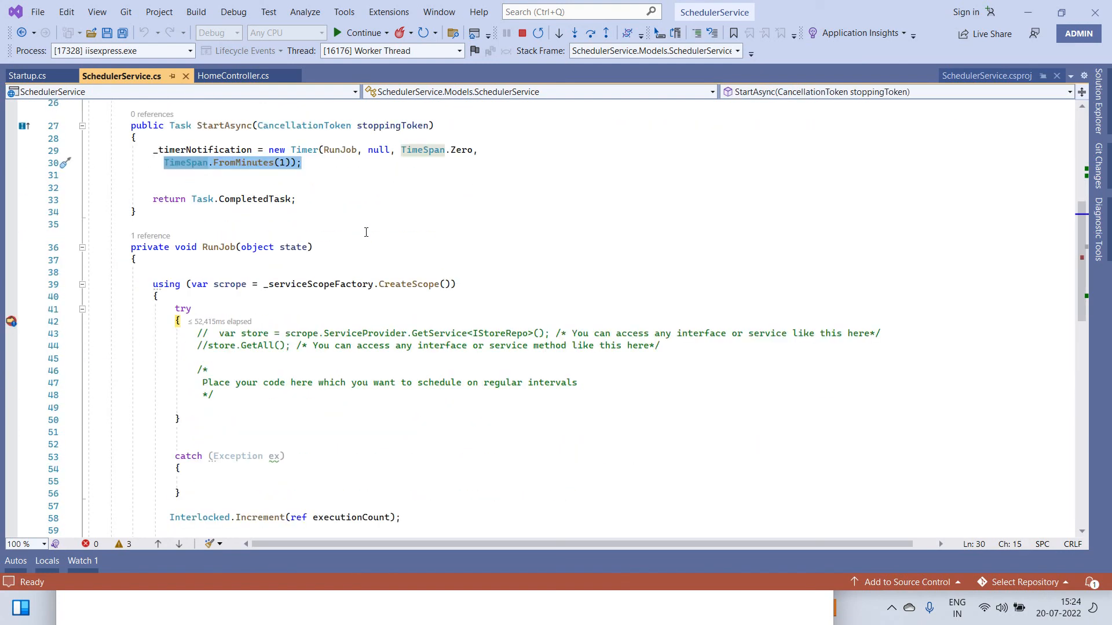
scroll("down", 3)
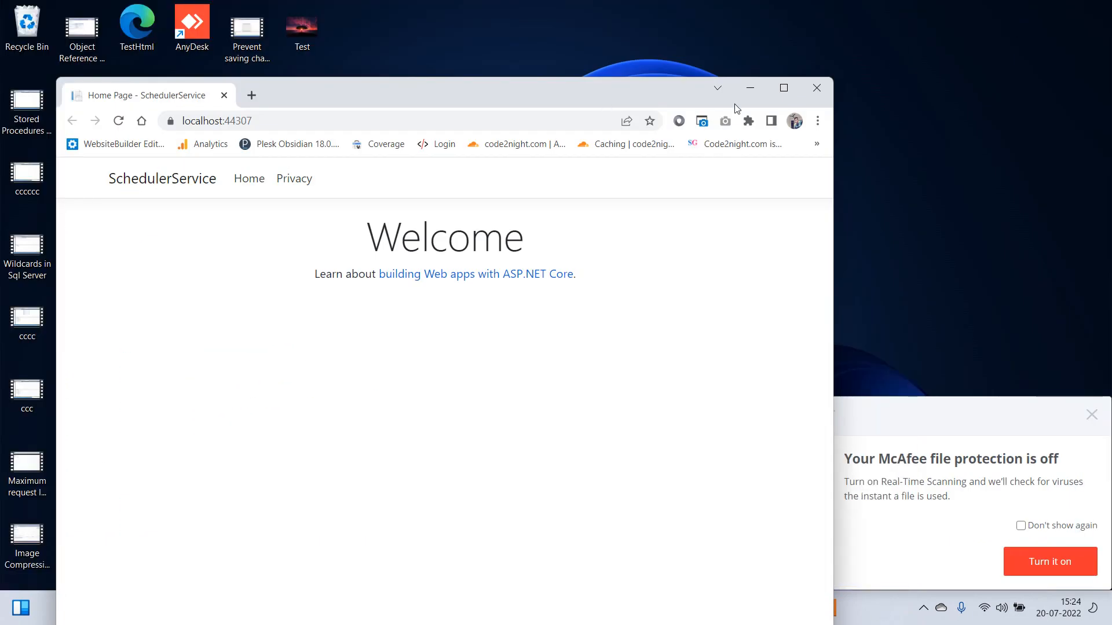
Maximize Chrome and load the Task Scheduler in Asp.Net core article on code2night.com
left_click(783, 88)
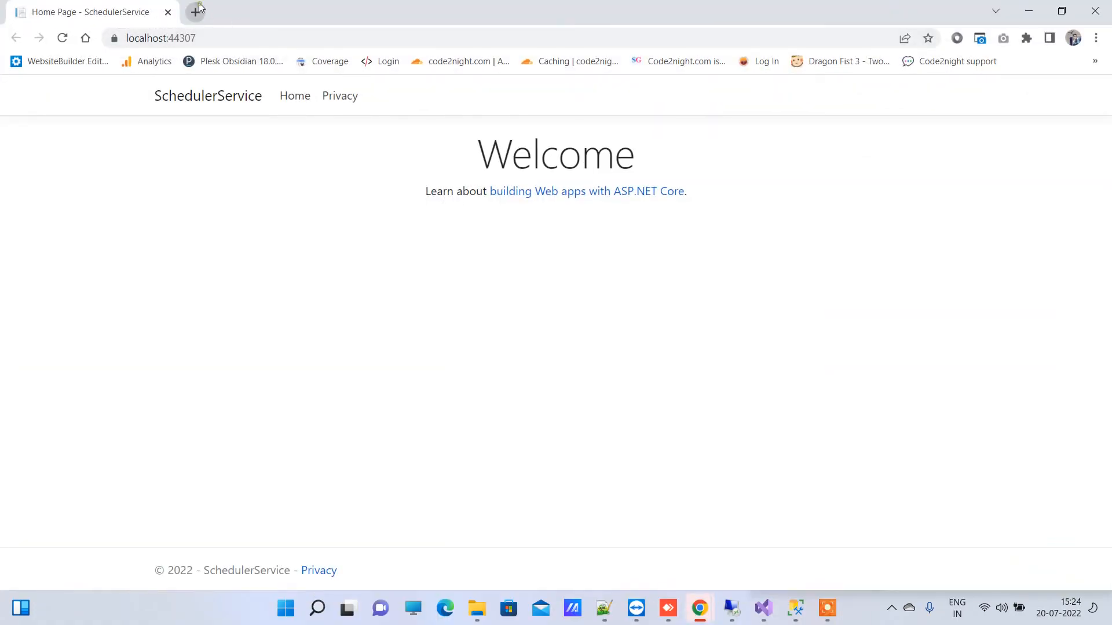
left_click(194, 11)
type("code2night.com")
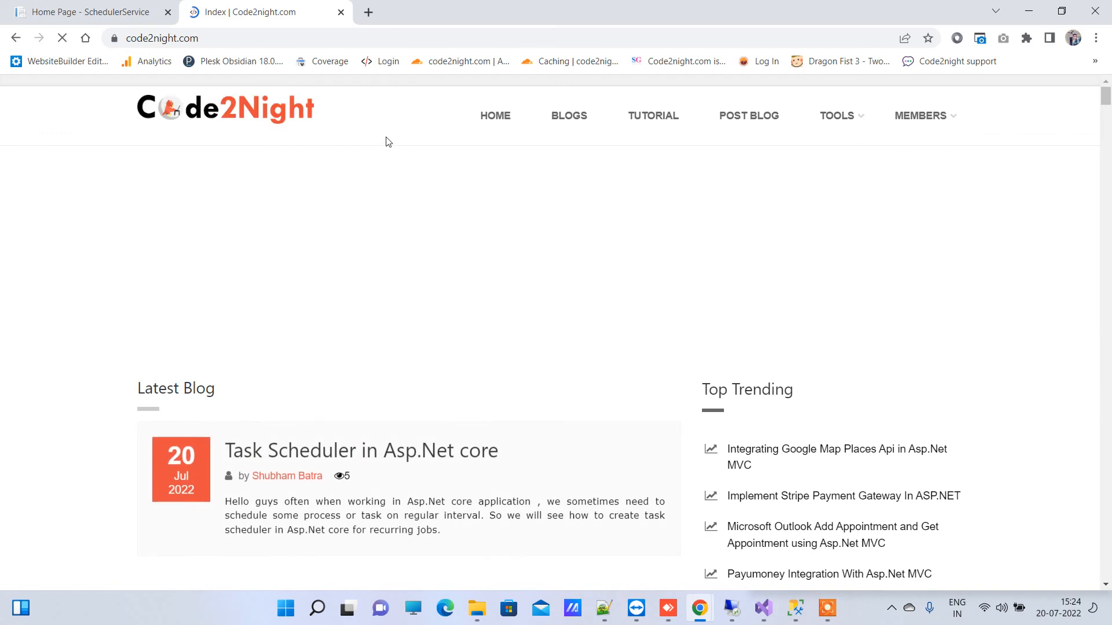
scroll("down", 3)
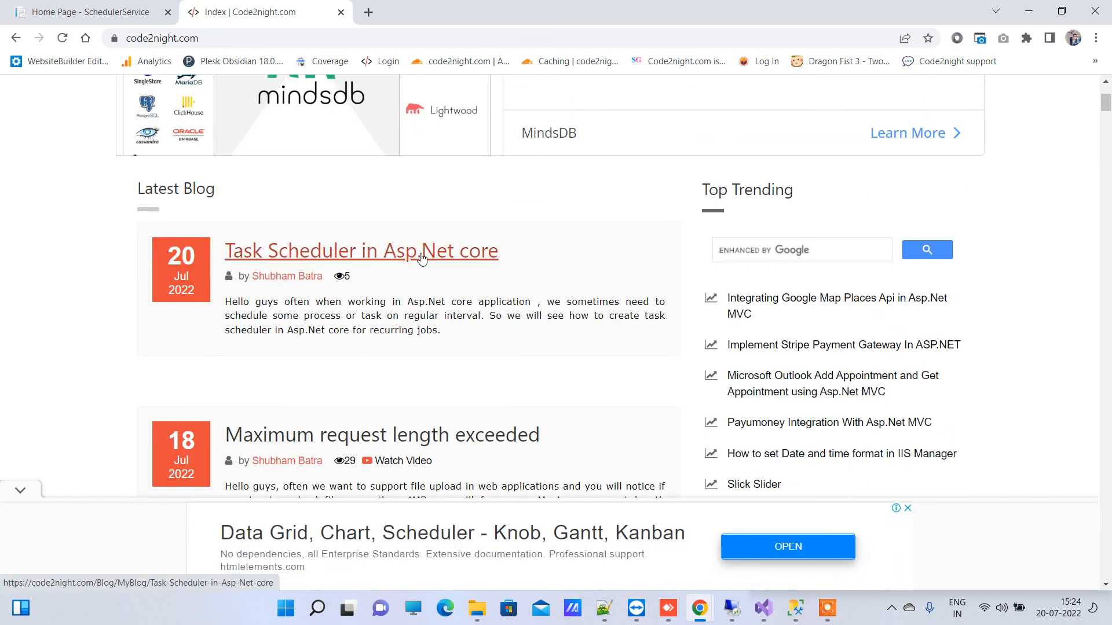
left_click(360, 250)
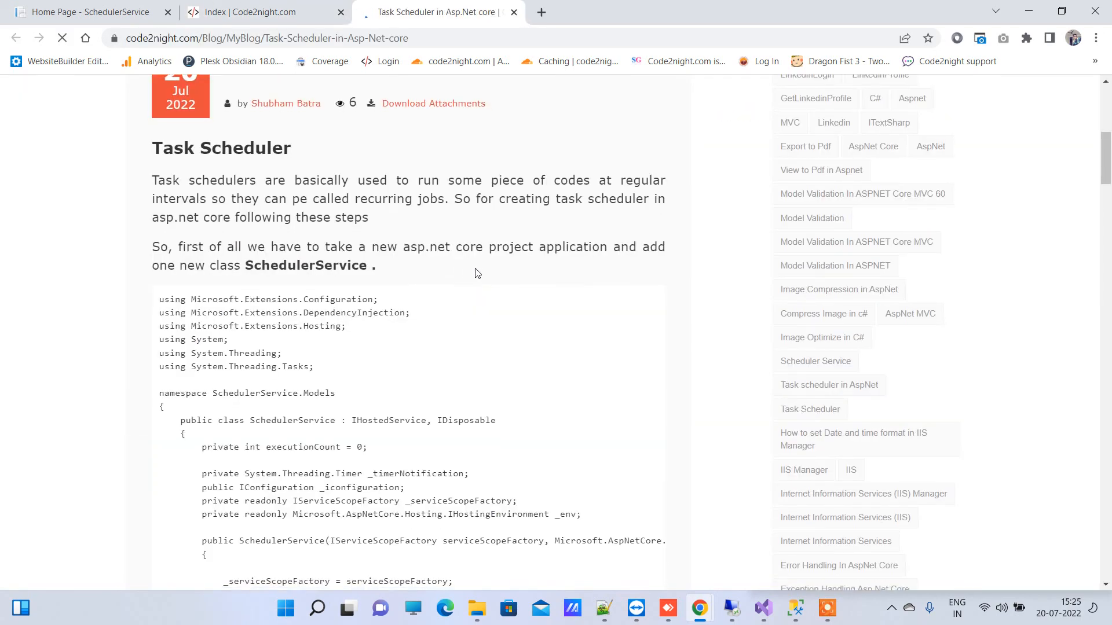
Read through the article's SchedulerService code down to StopAsync and Dispose
scroll("up", 3)
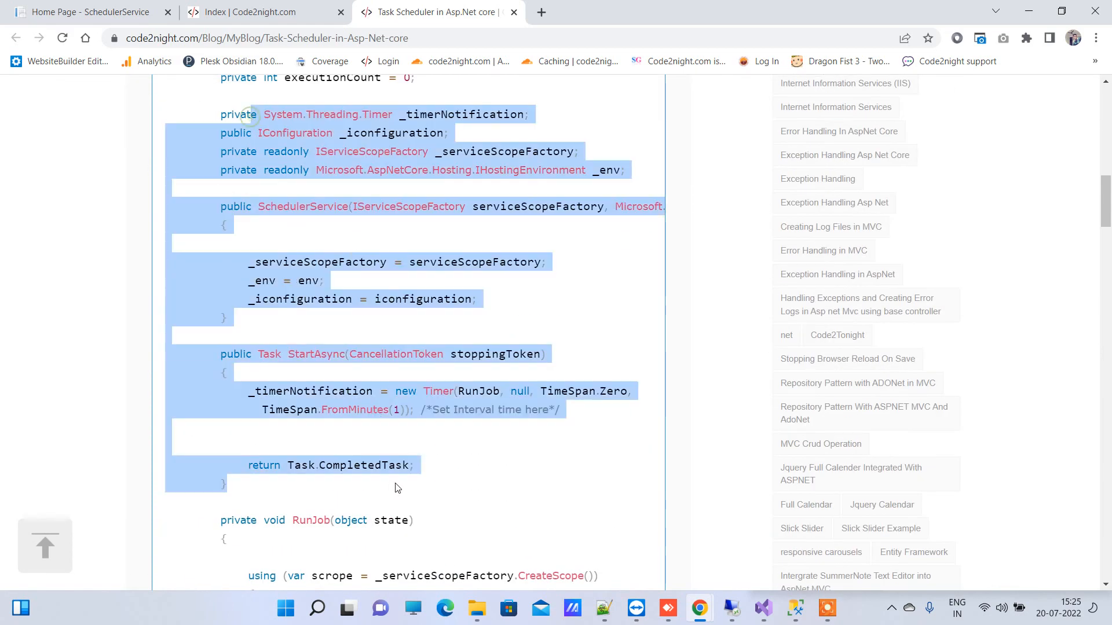
scroll("down", 3)
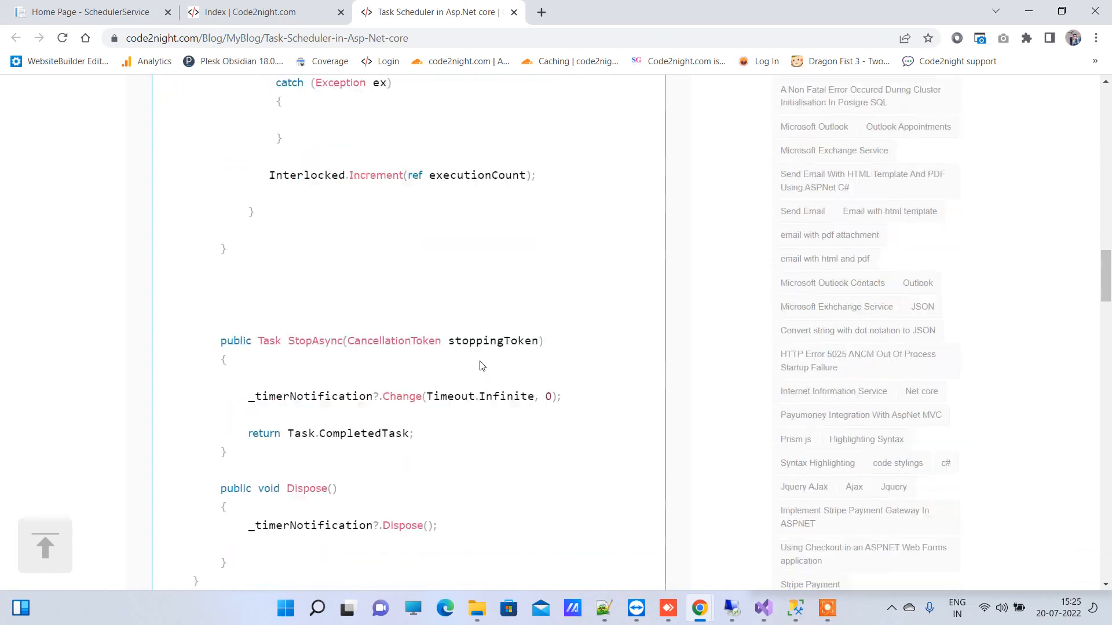
scroll("down", 3)
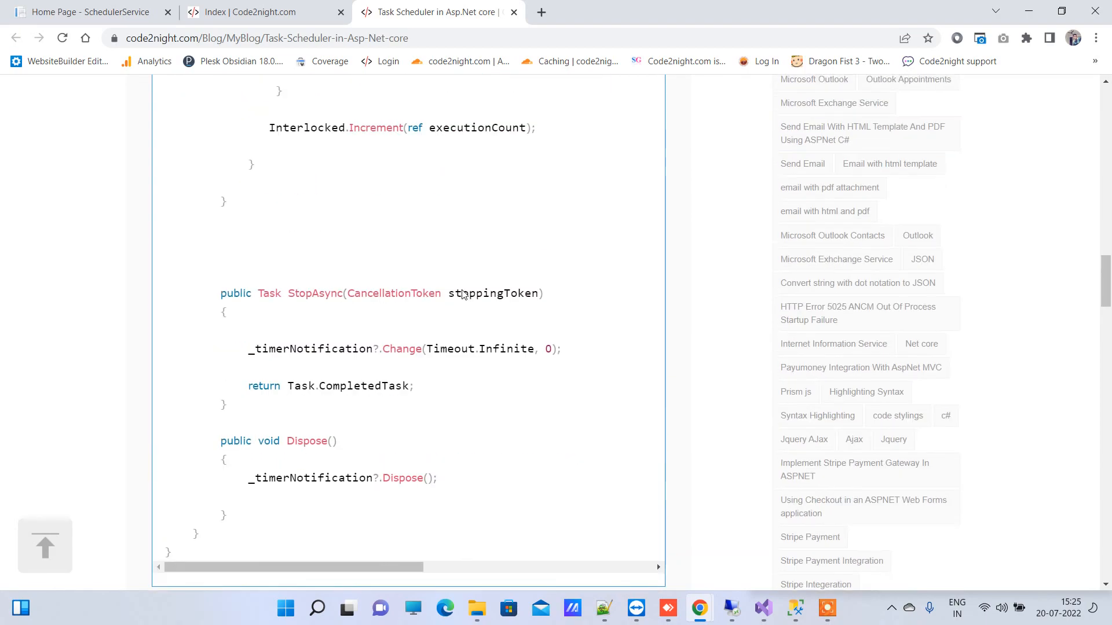